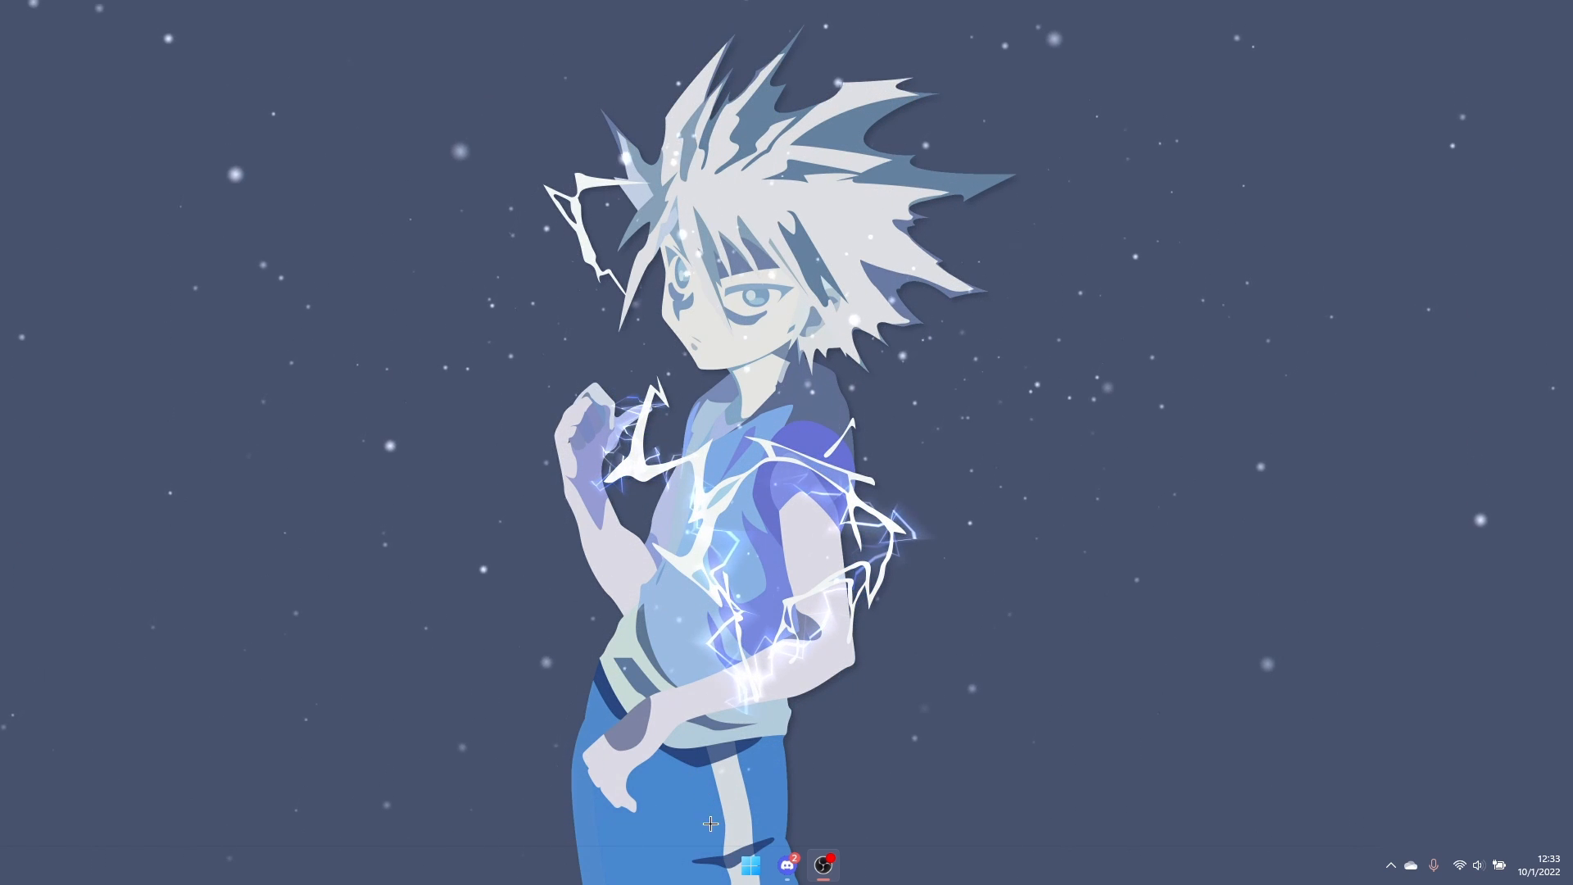
Launch Windows Settings from the taskbar, landing on the System page.
click(749, 865)
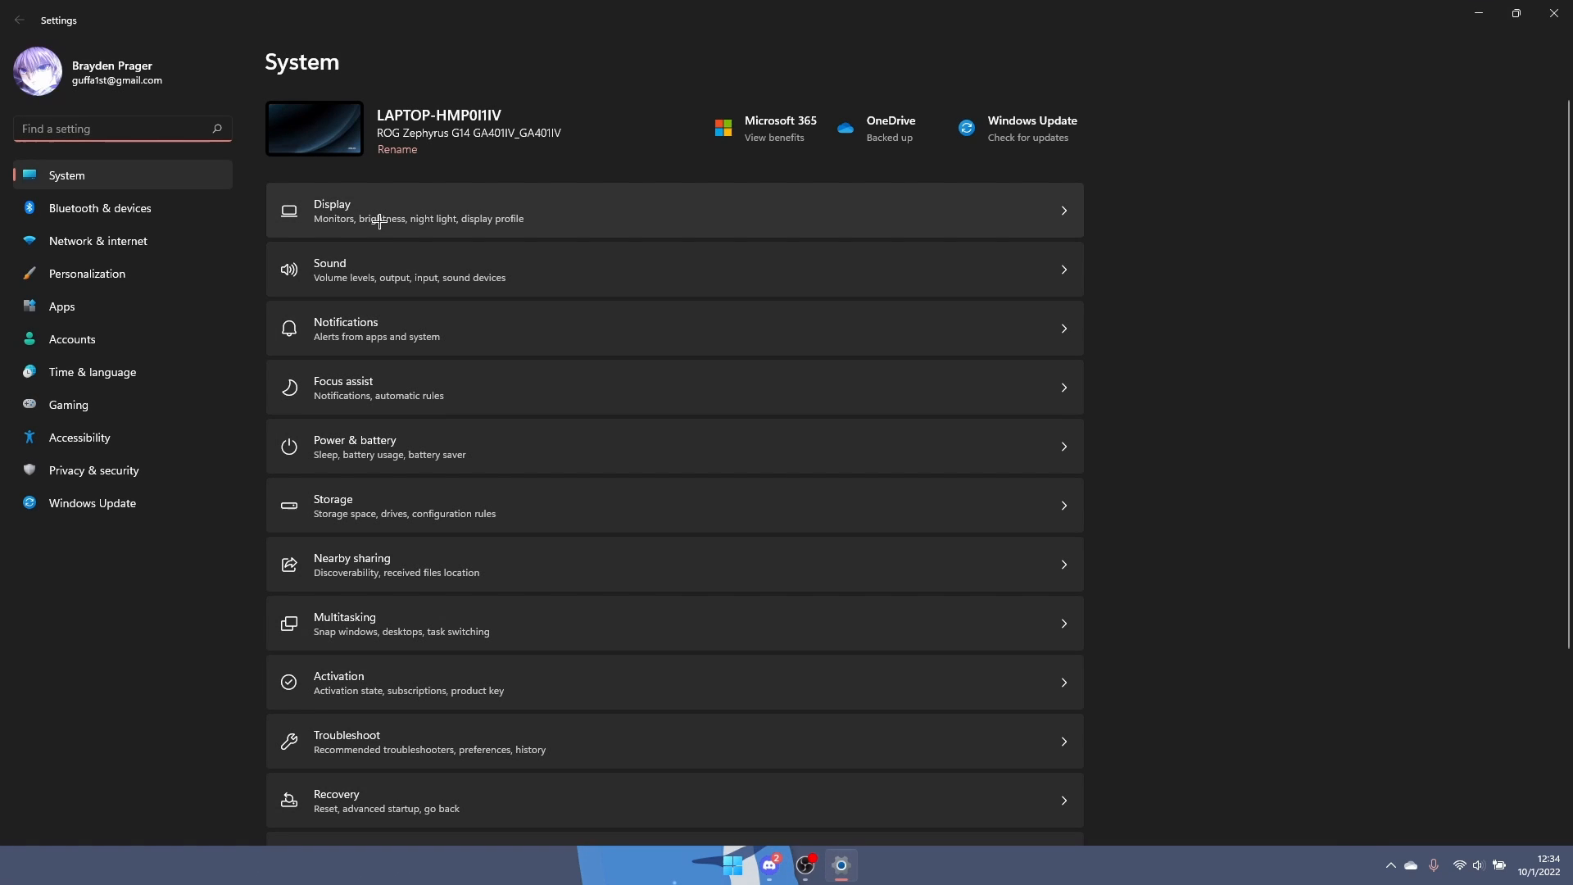
Show Display settings for monitor 2, revealing its 100% scale and 1920×1080 resolution.
click(673, 211)
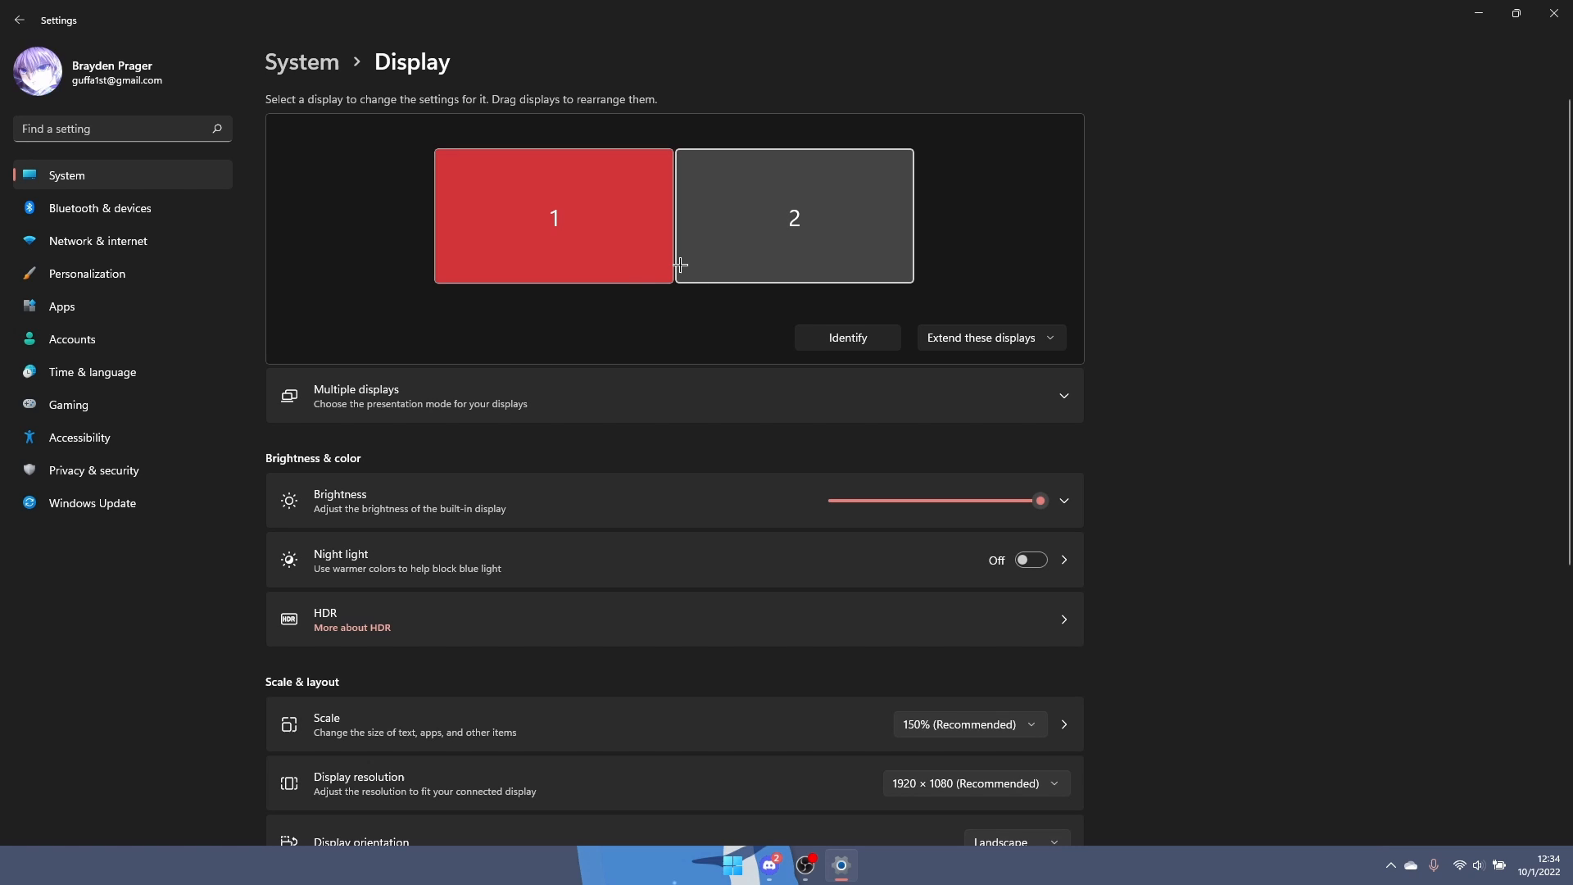
mouse_move(734, 211)
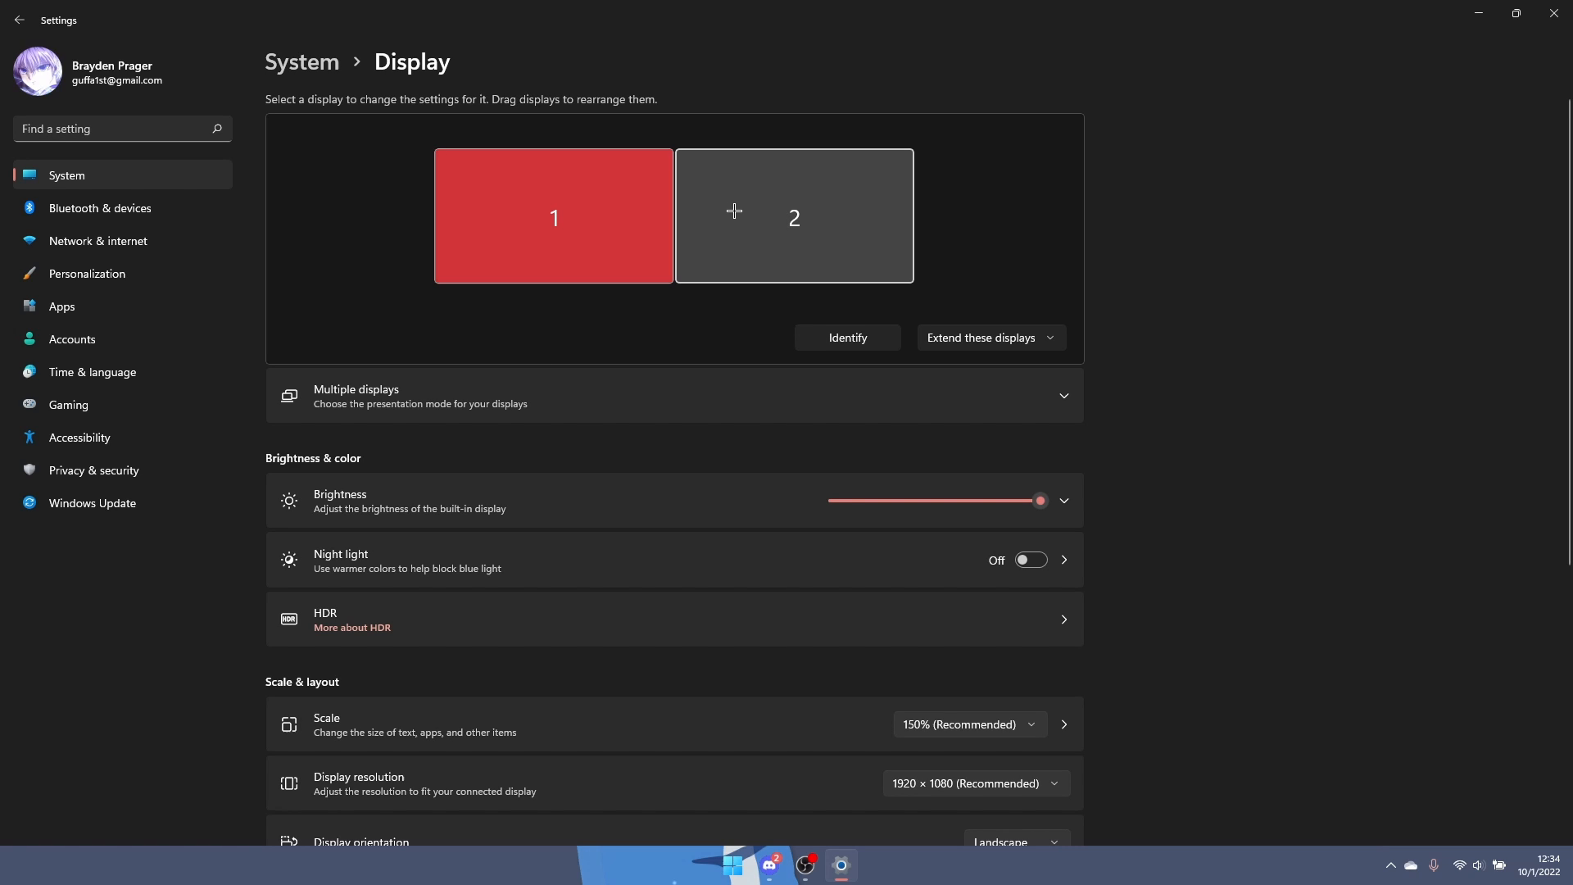
click(792, 216)
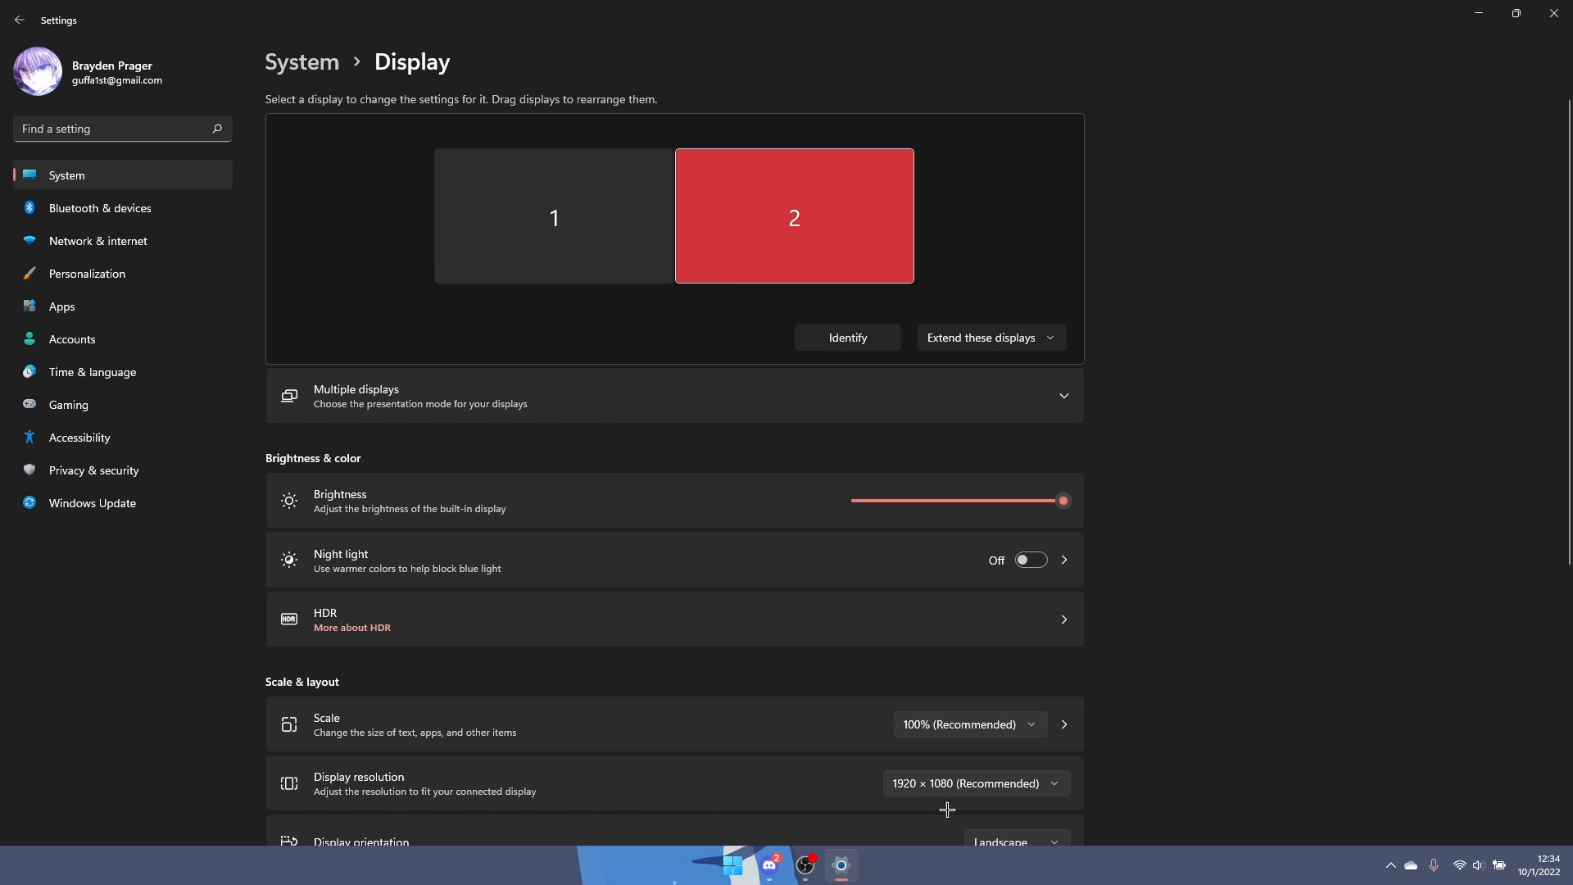
scroll(down, 3)
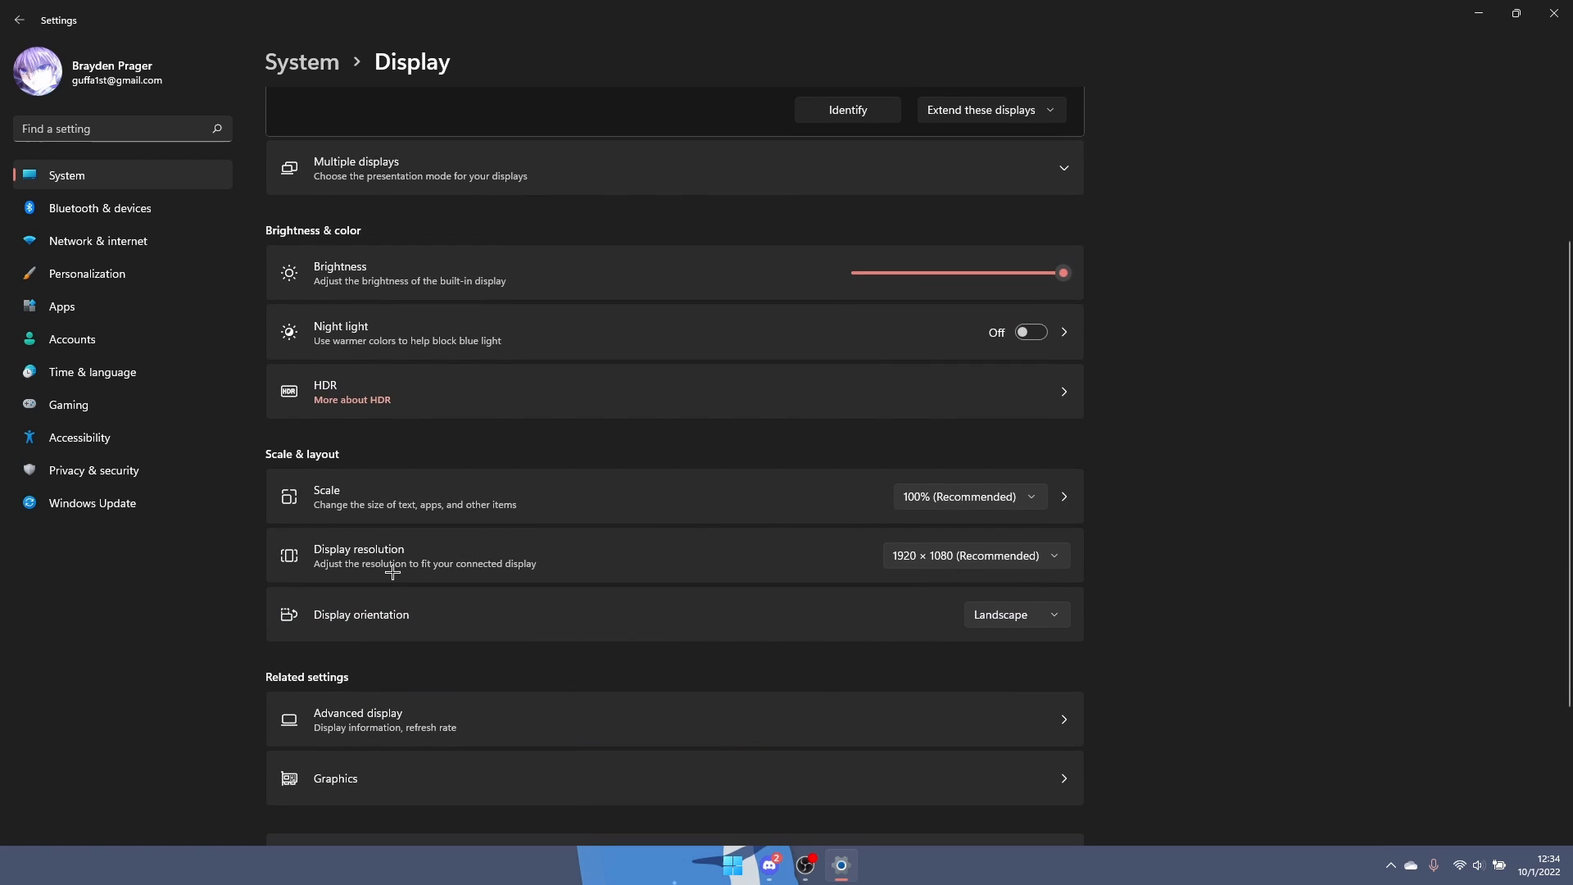
mouse_move(978, 552)
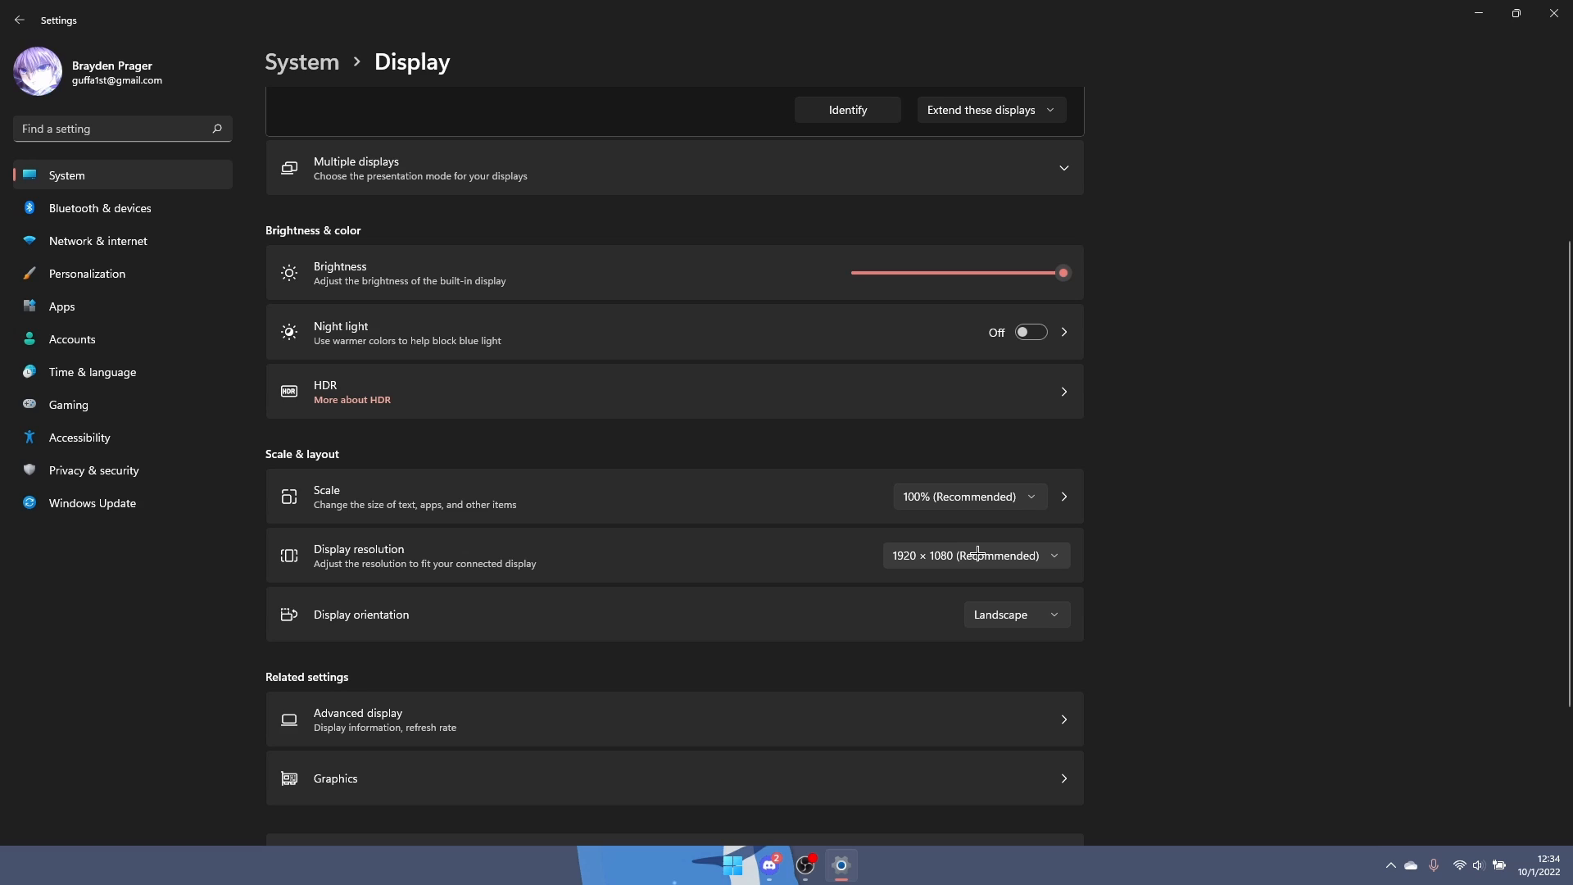
Choose 1280 × 1024 from the Display resolution list for monitor 2.
click(973, 555)
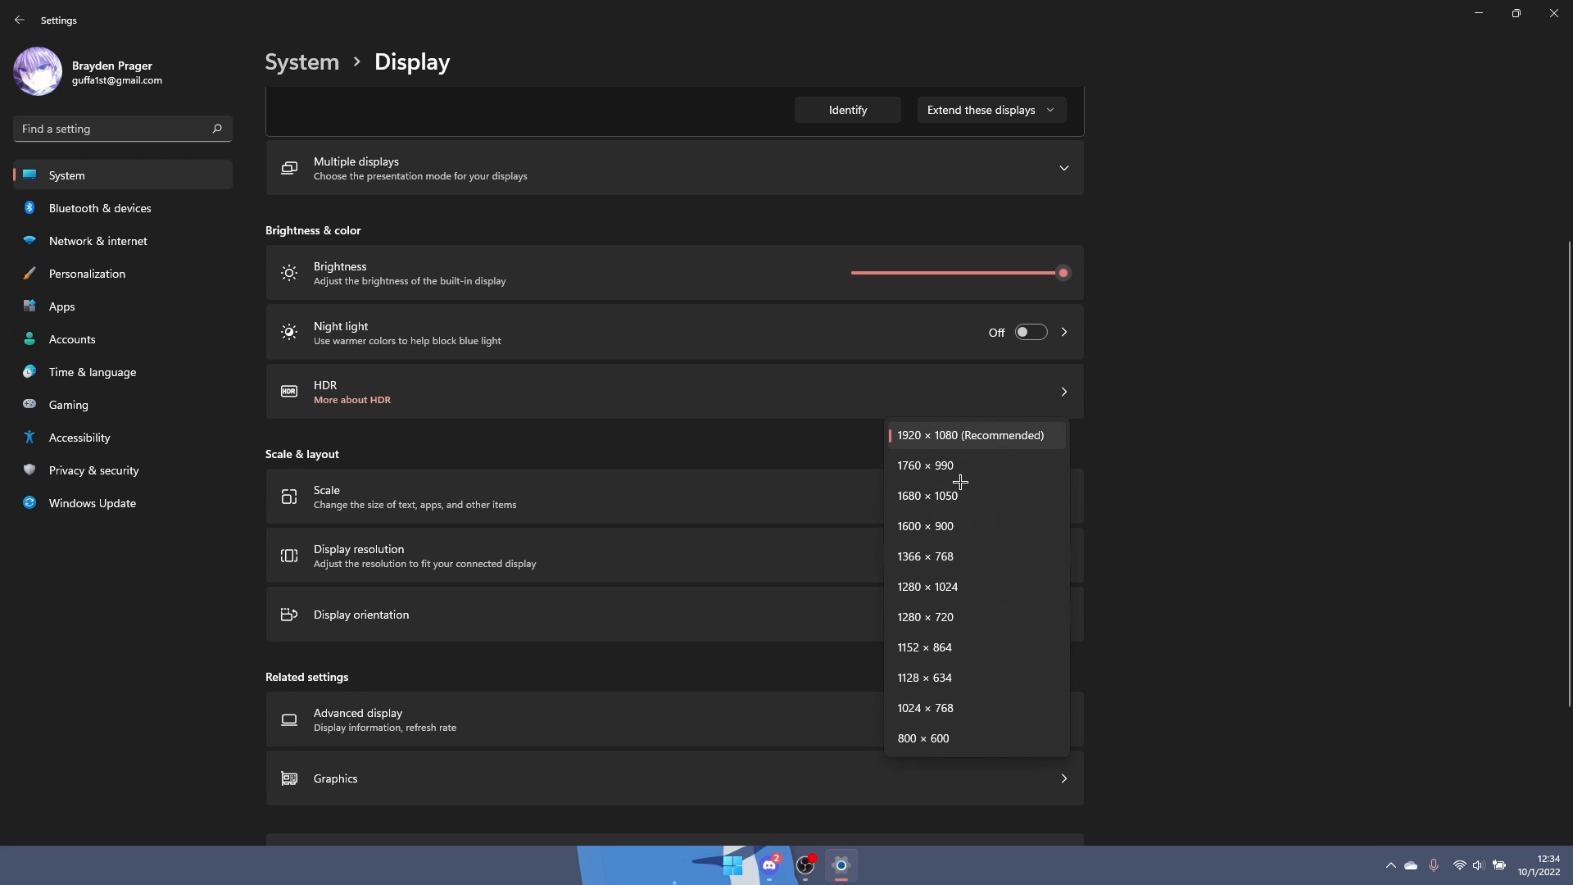
mouse_move(959, 495)
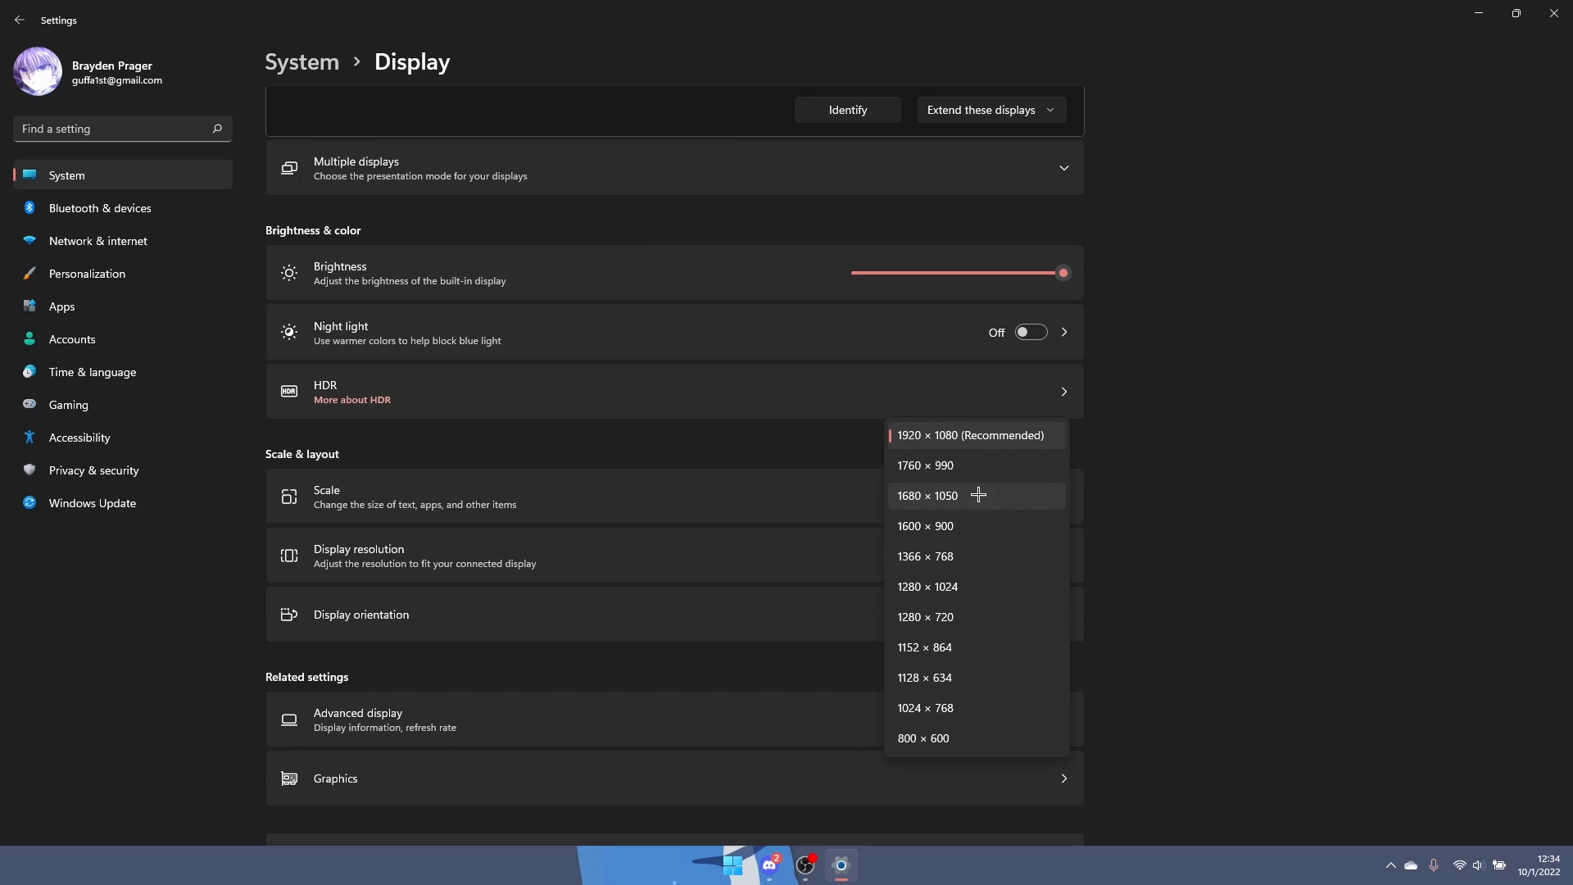
mouse_move(924, 464)
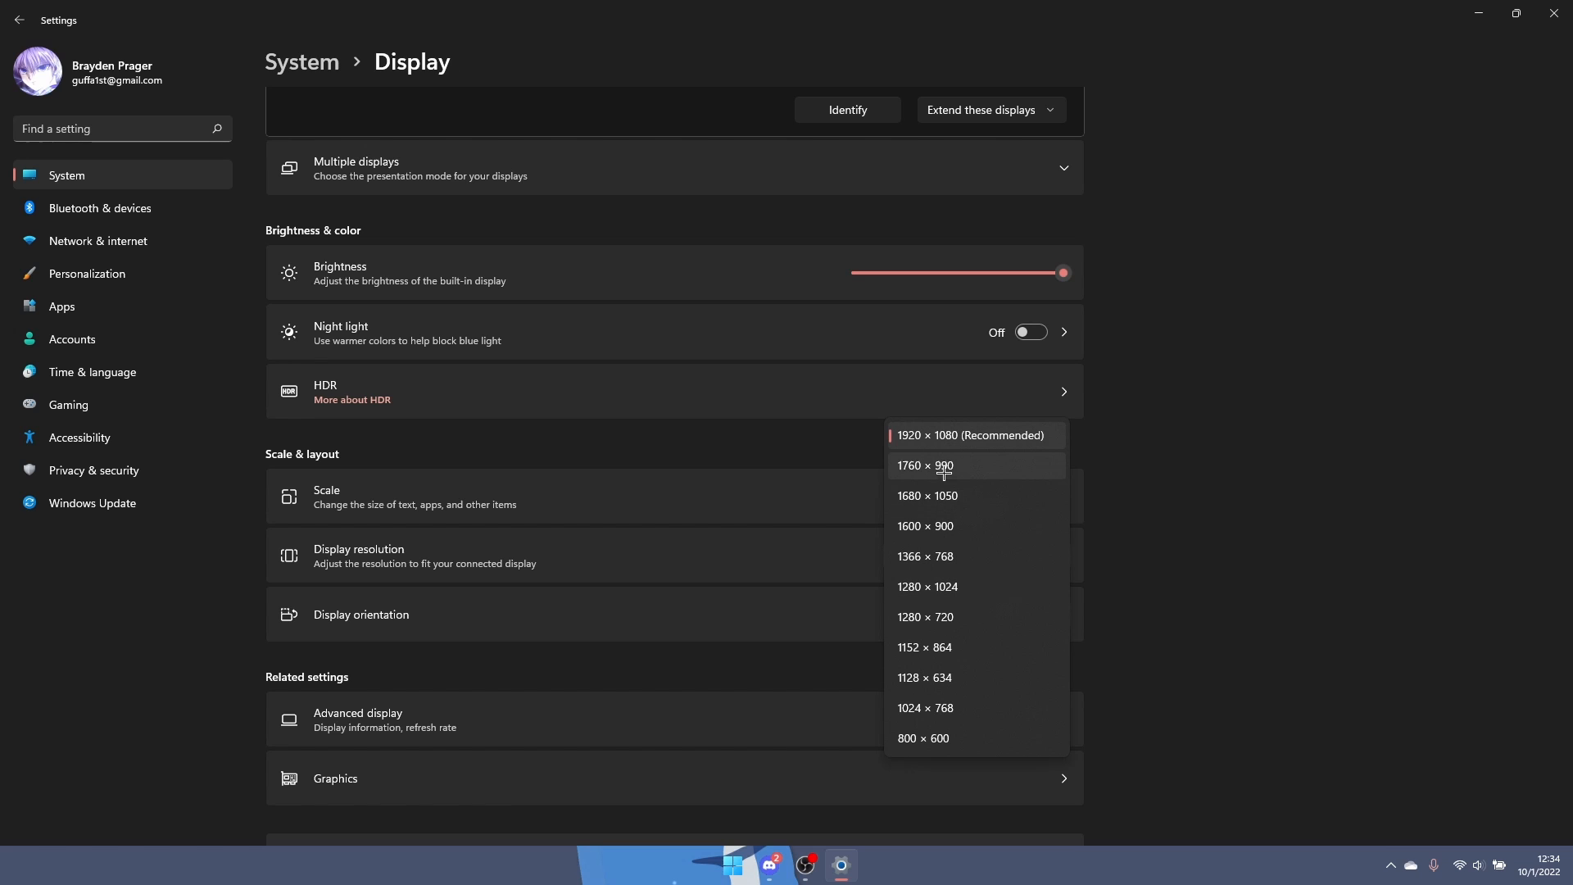
mouse_move(947, 495)
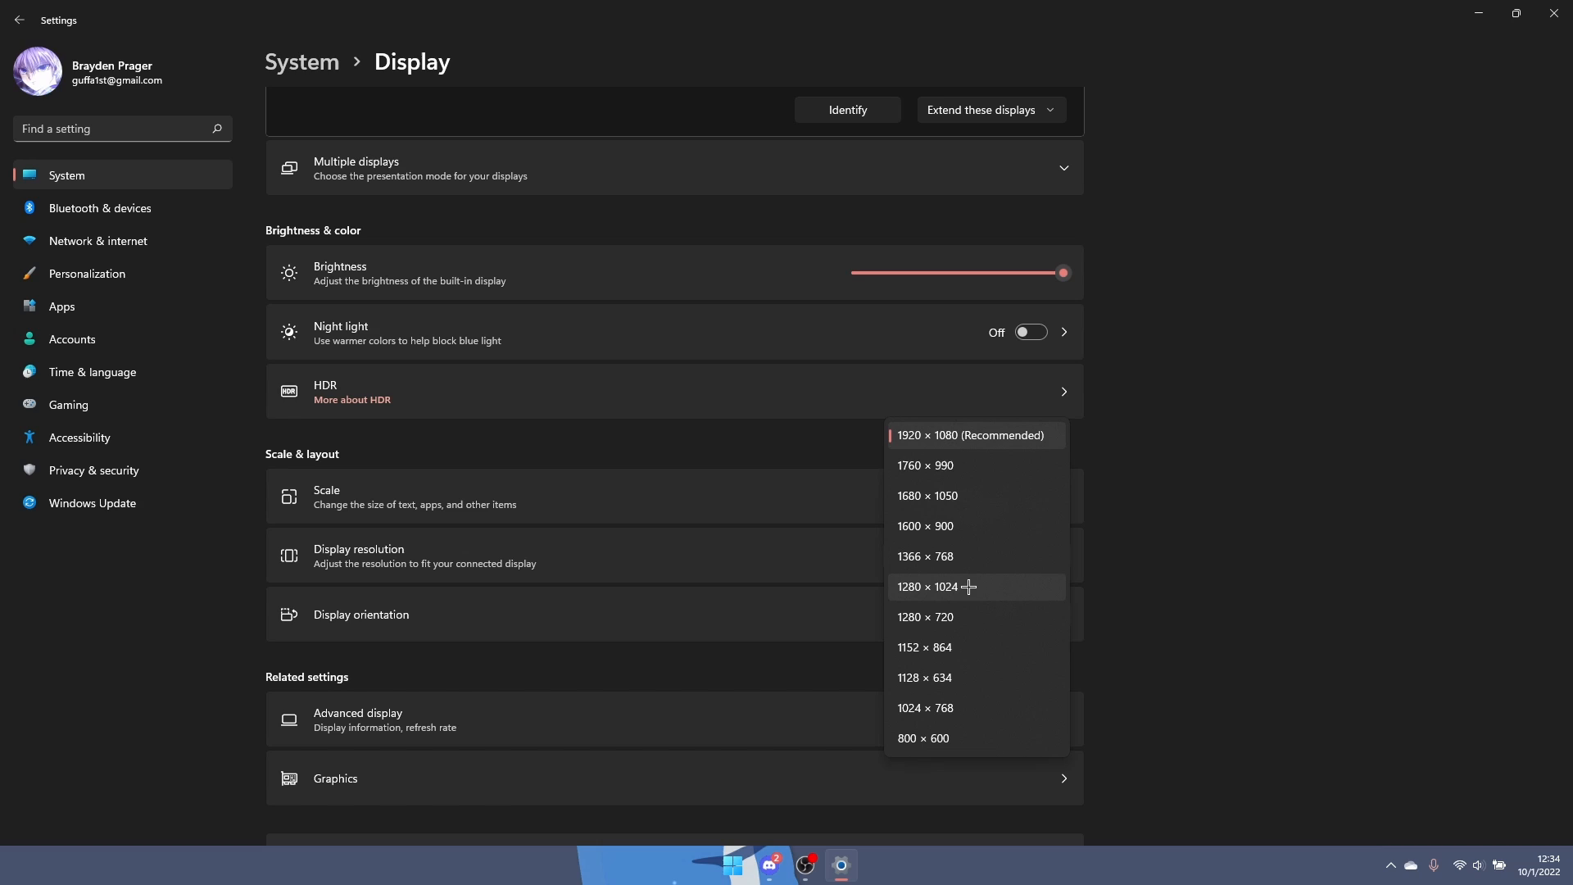
click(933, 586)
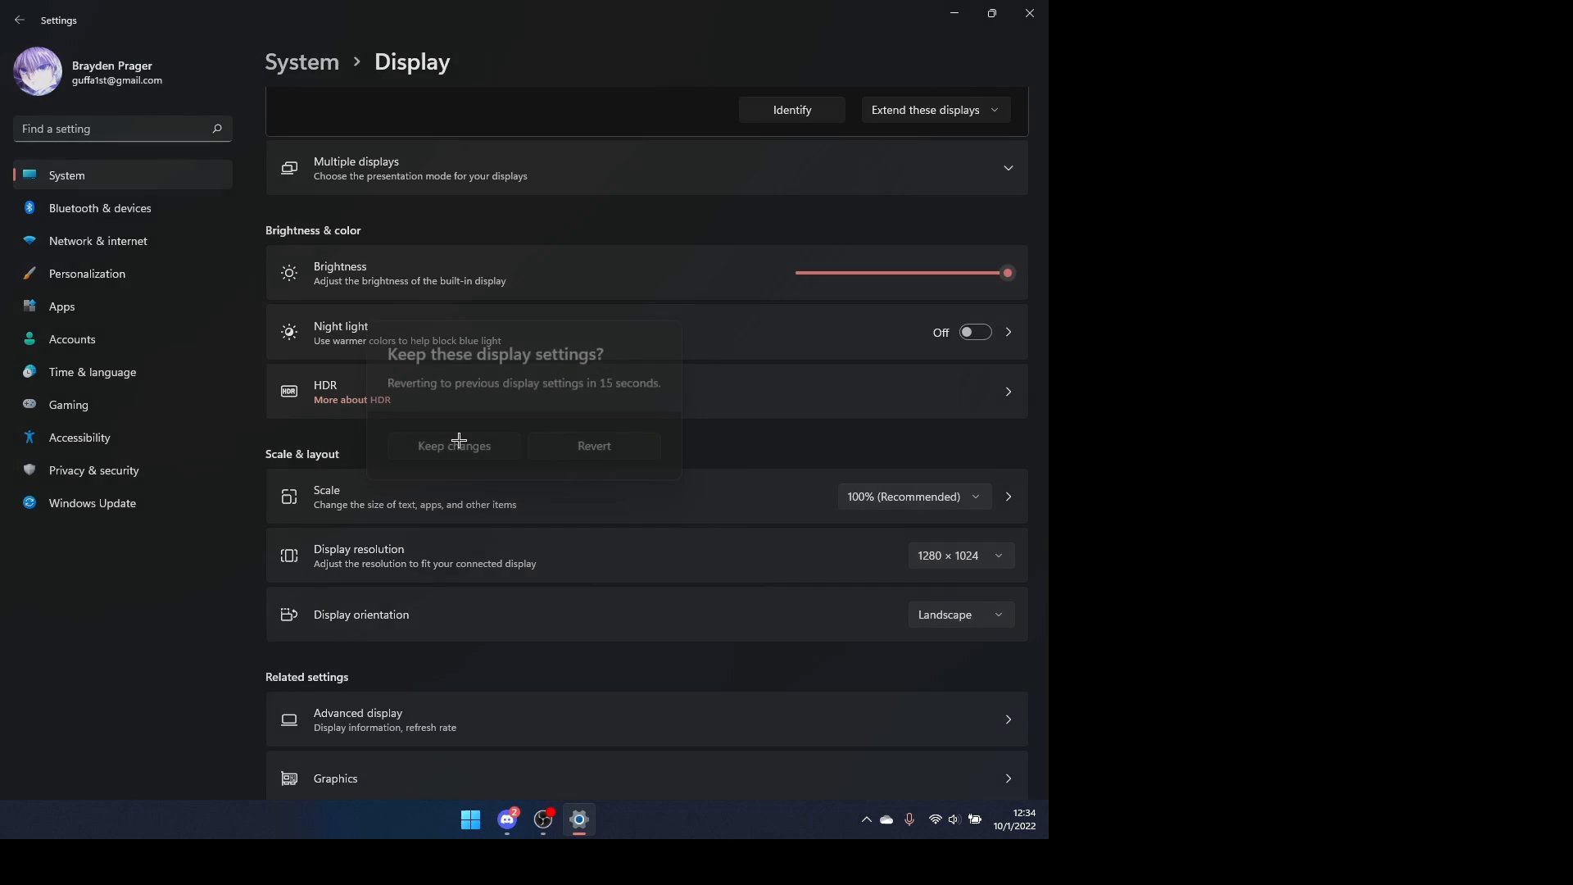
Keep the new 1280 × 1024 resolution at the confirmation prompt.
click(453, 446)
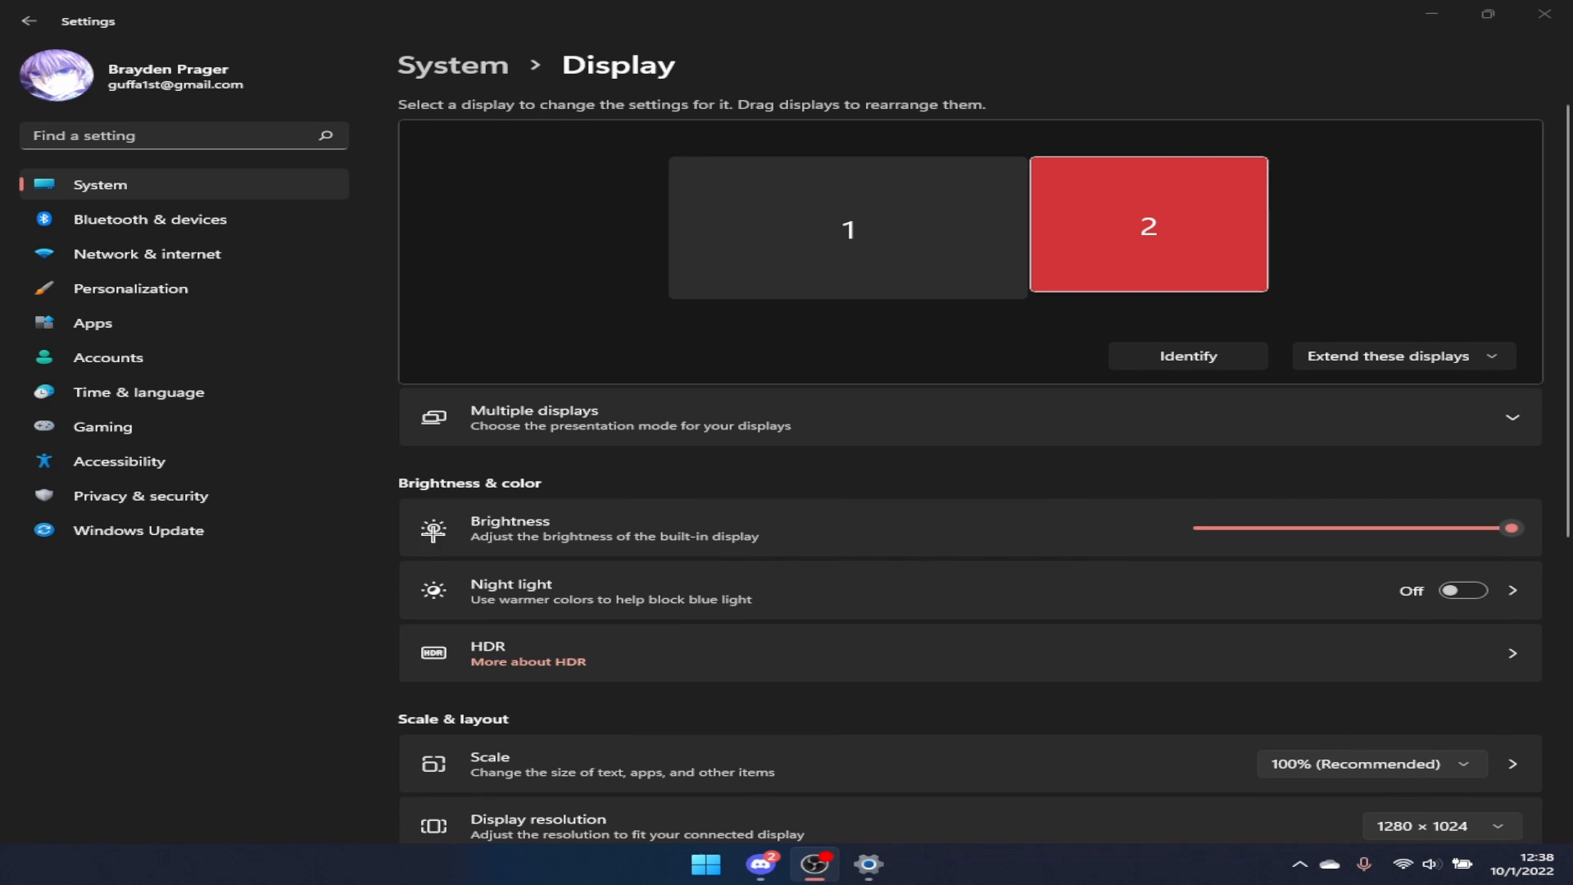
mouse_move(653, 501)
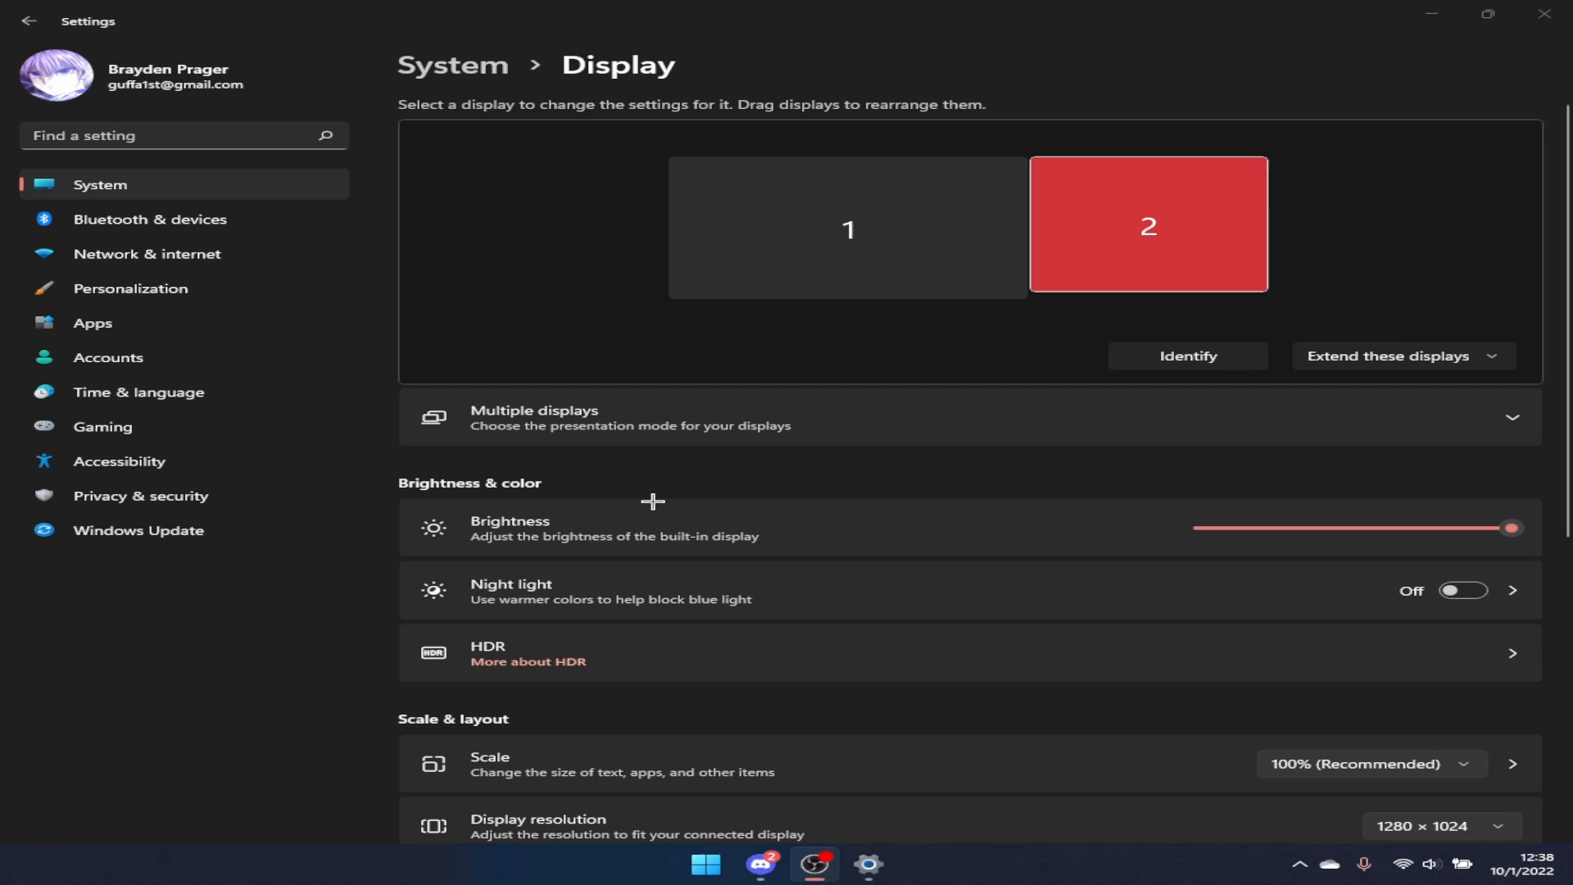
mouse_move(1548, 14)
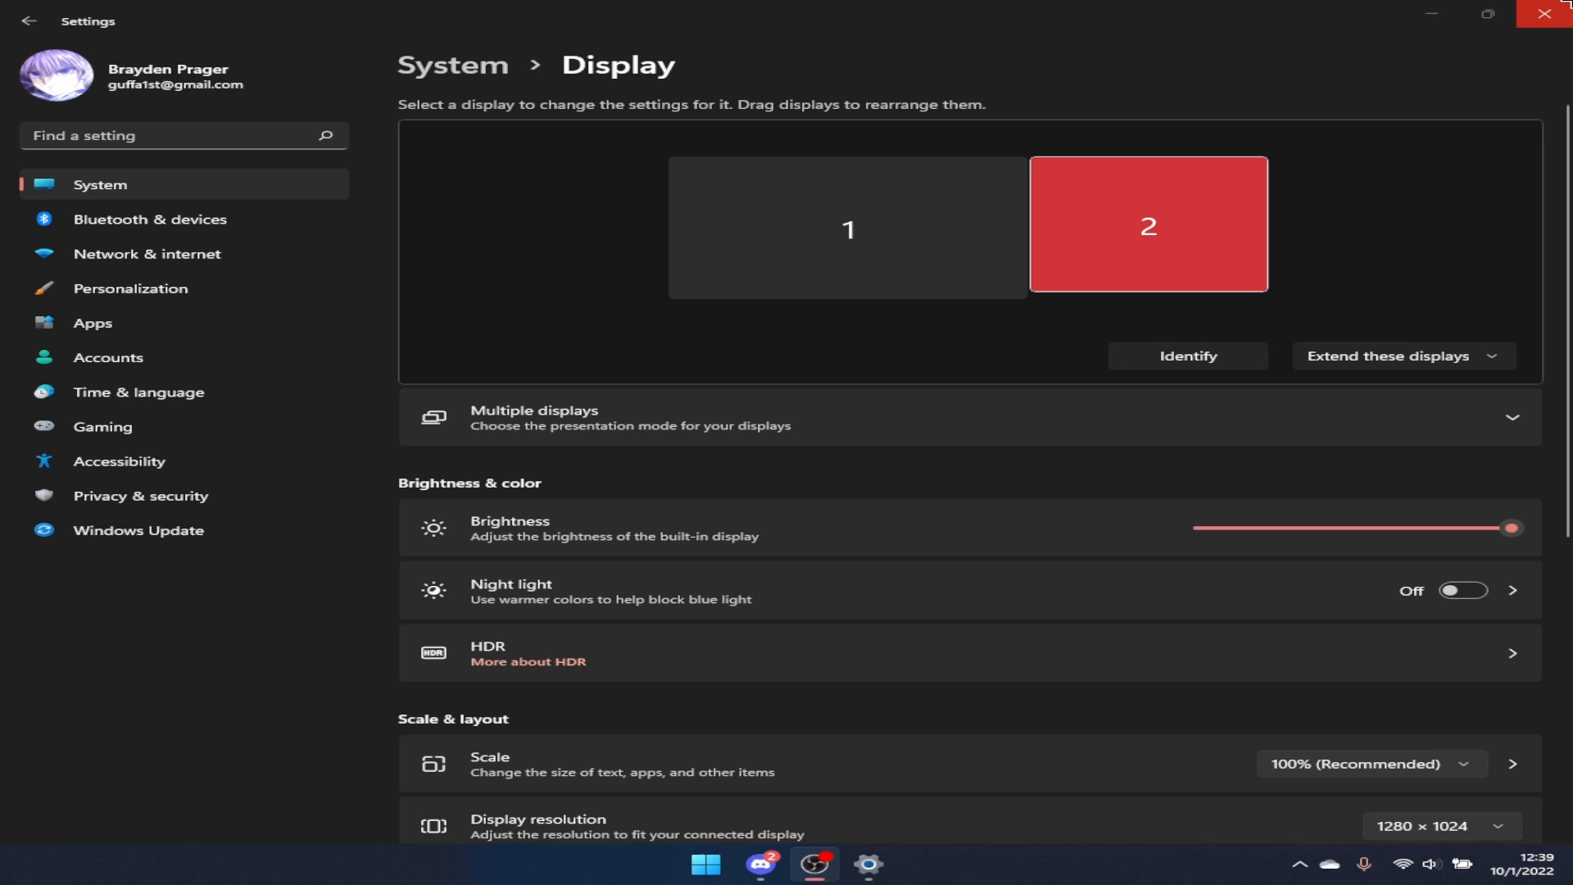
mouse_move(1203, 438)
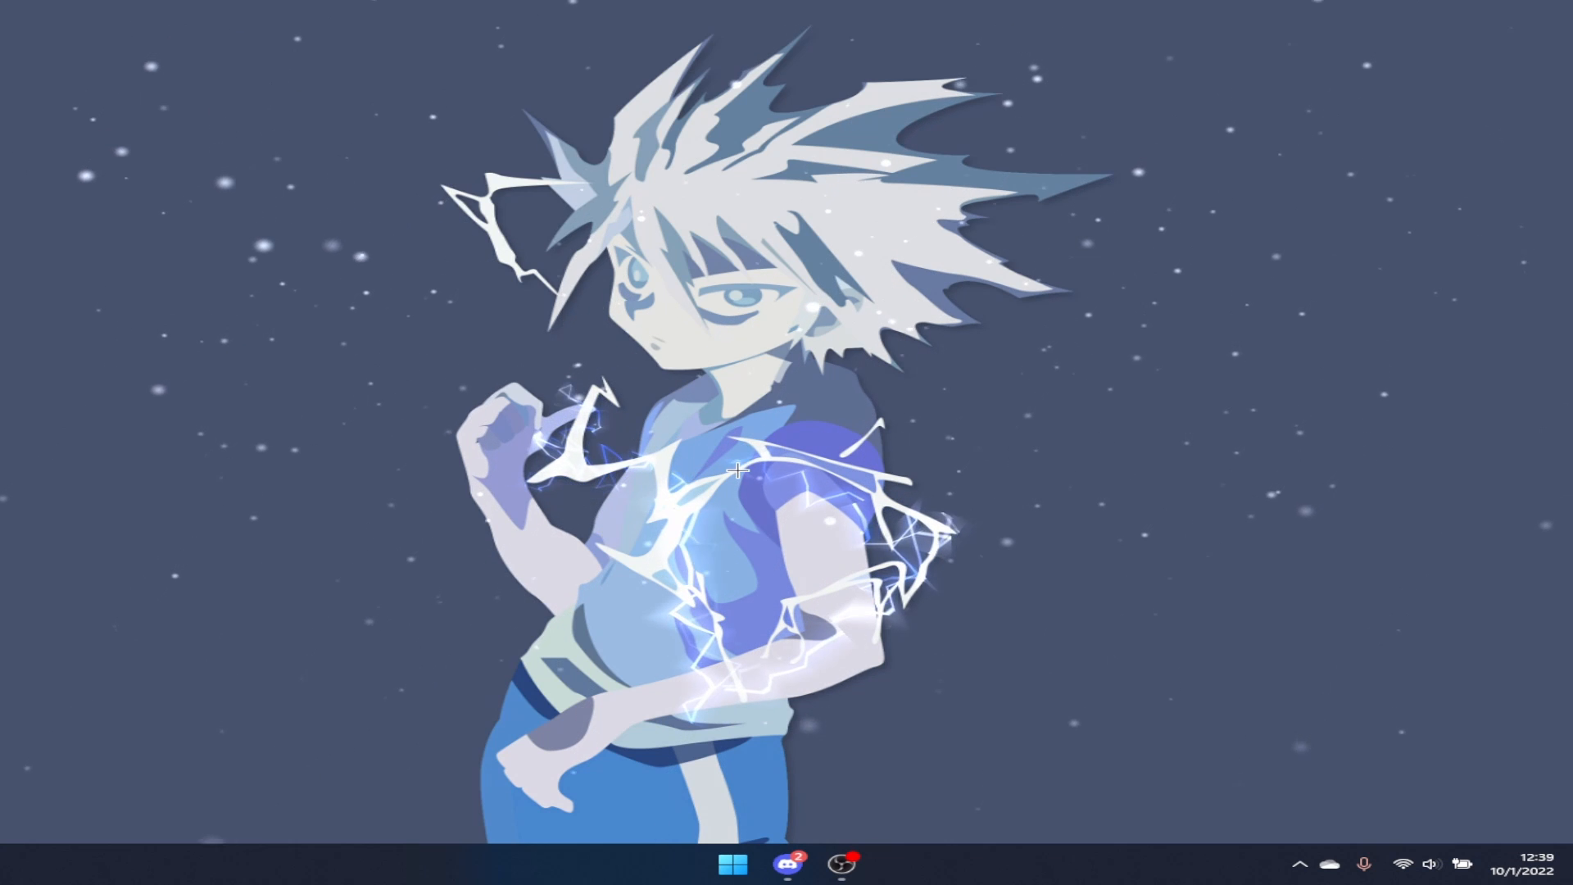
Launch AMD Software: Adrenalin Edition from the desktop context menu.
right_click(737, 470)
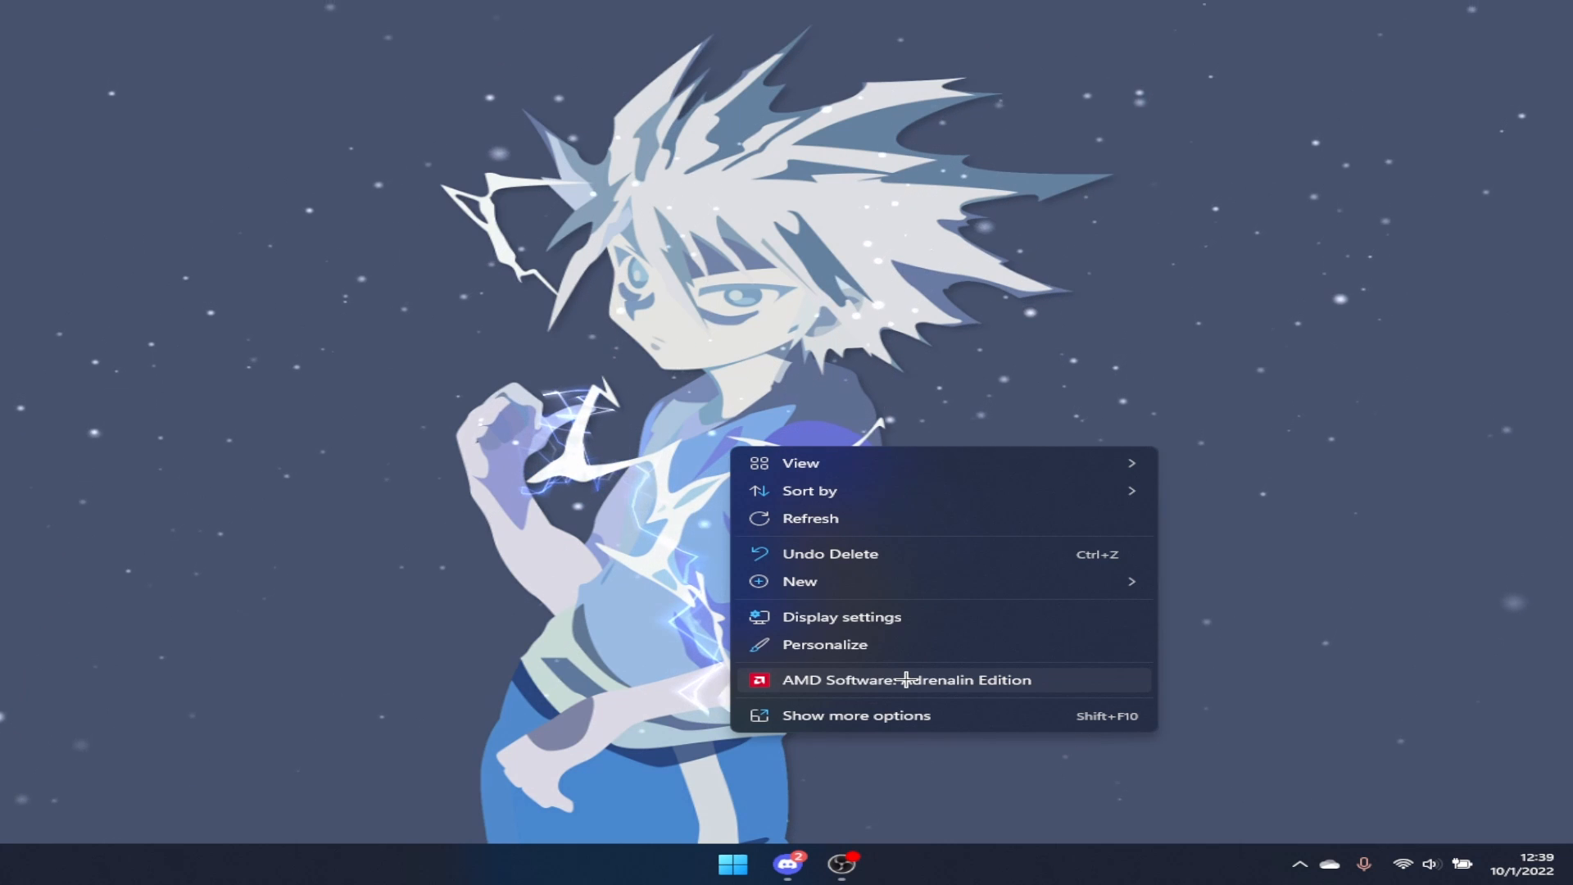
click(905, 678)
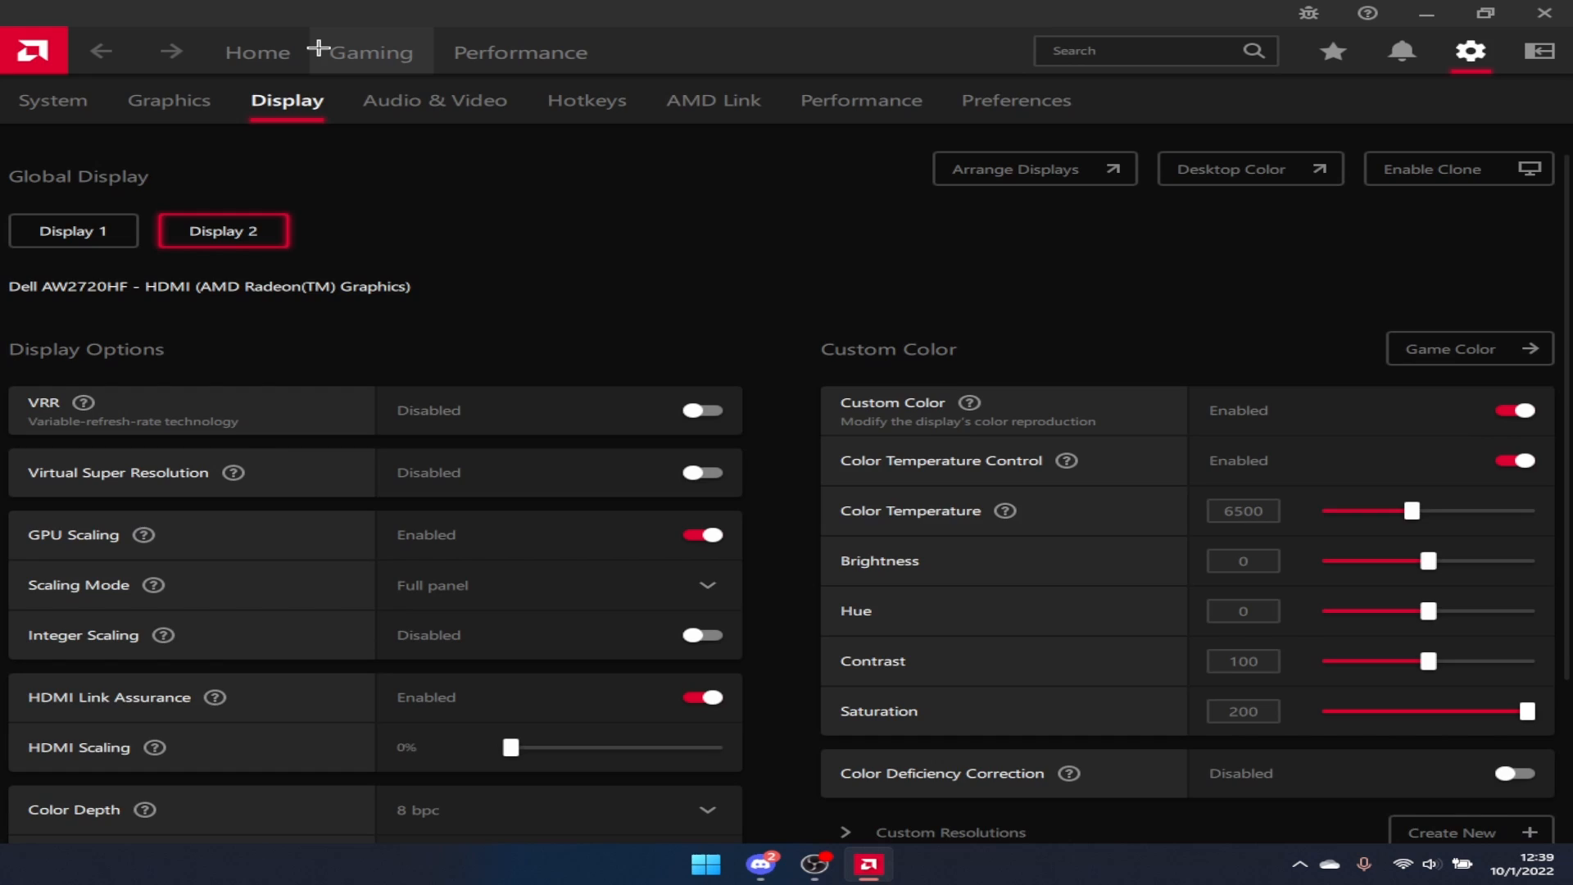
Navigate to the Display settings for Display 2, the Dell AW2720HF.
click(257, 52)
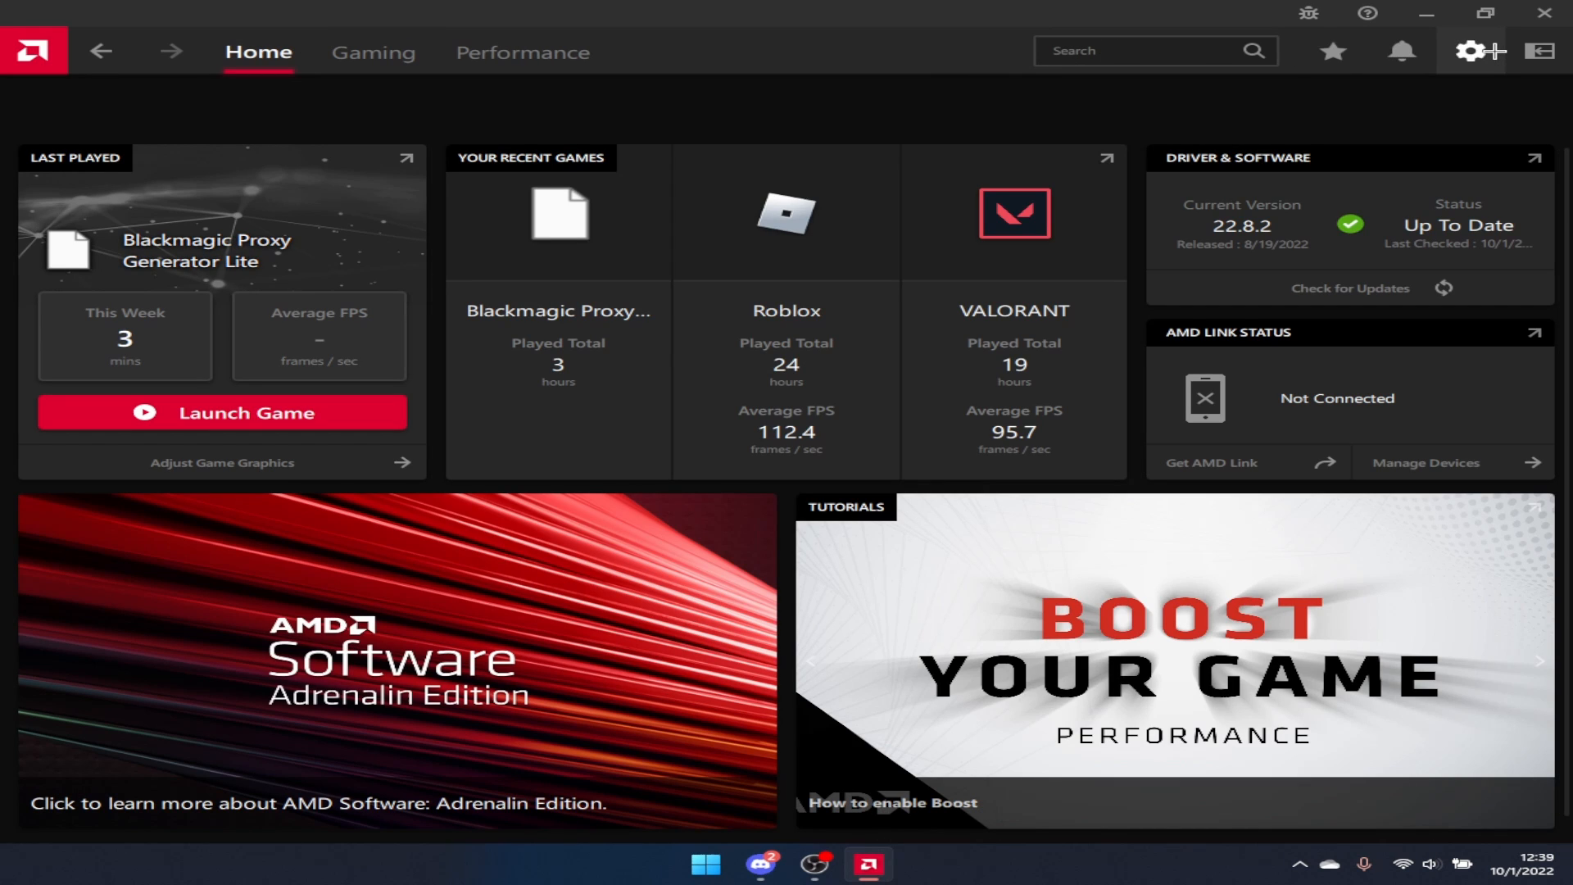
click(1472, 51)
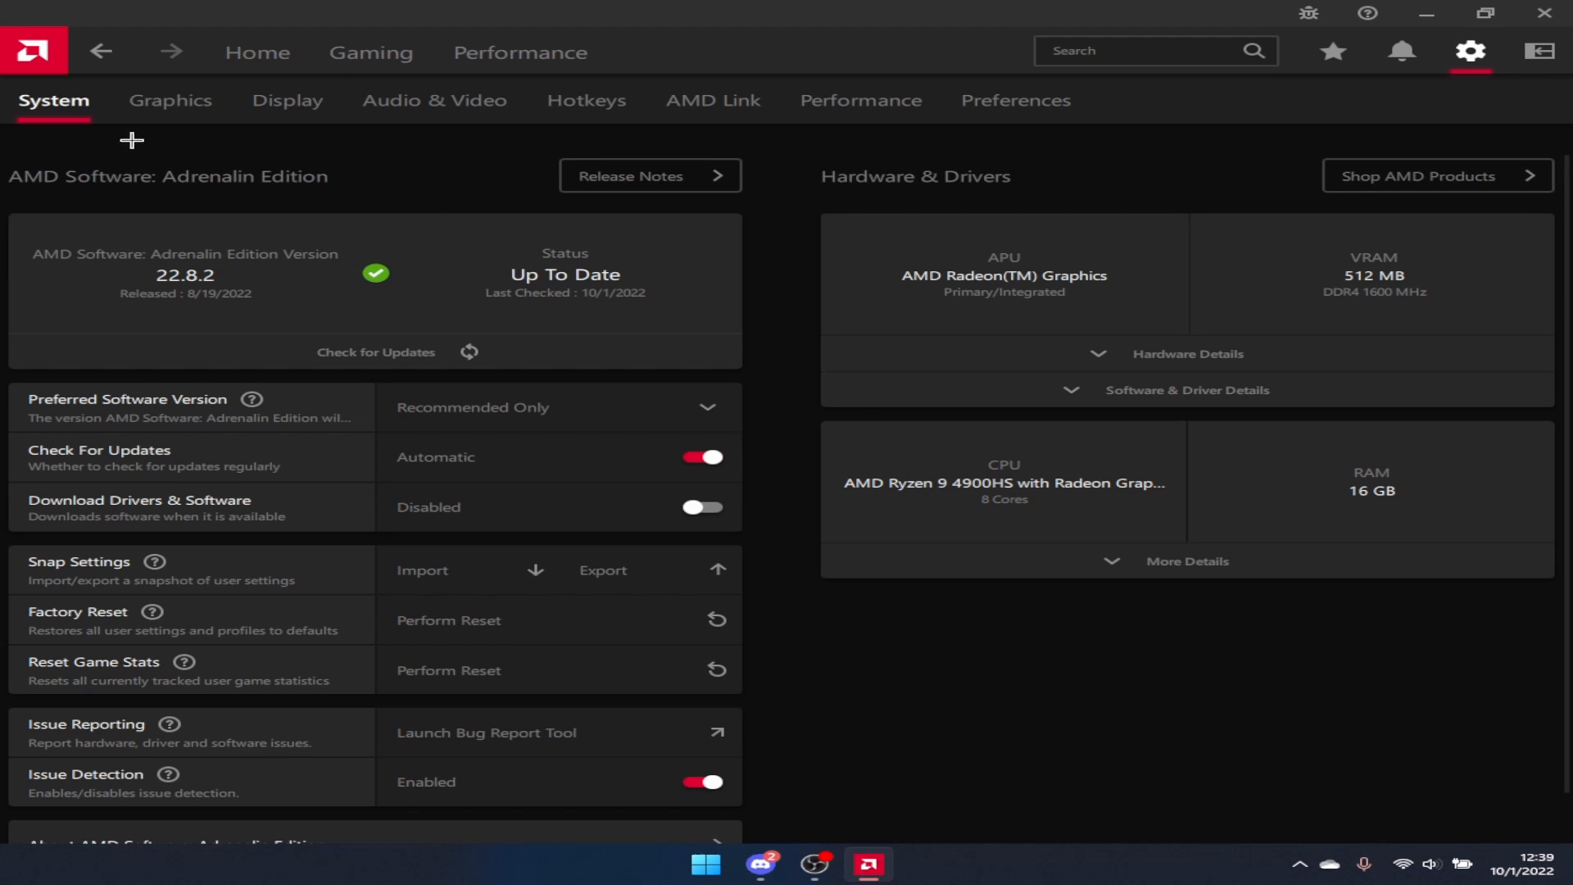
click(286, 100)
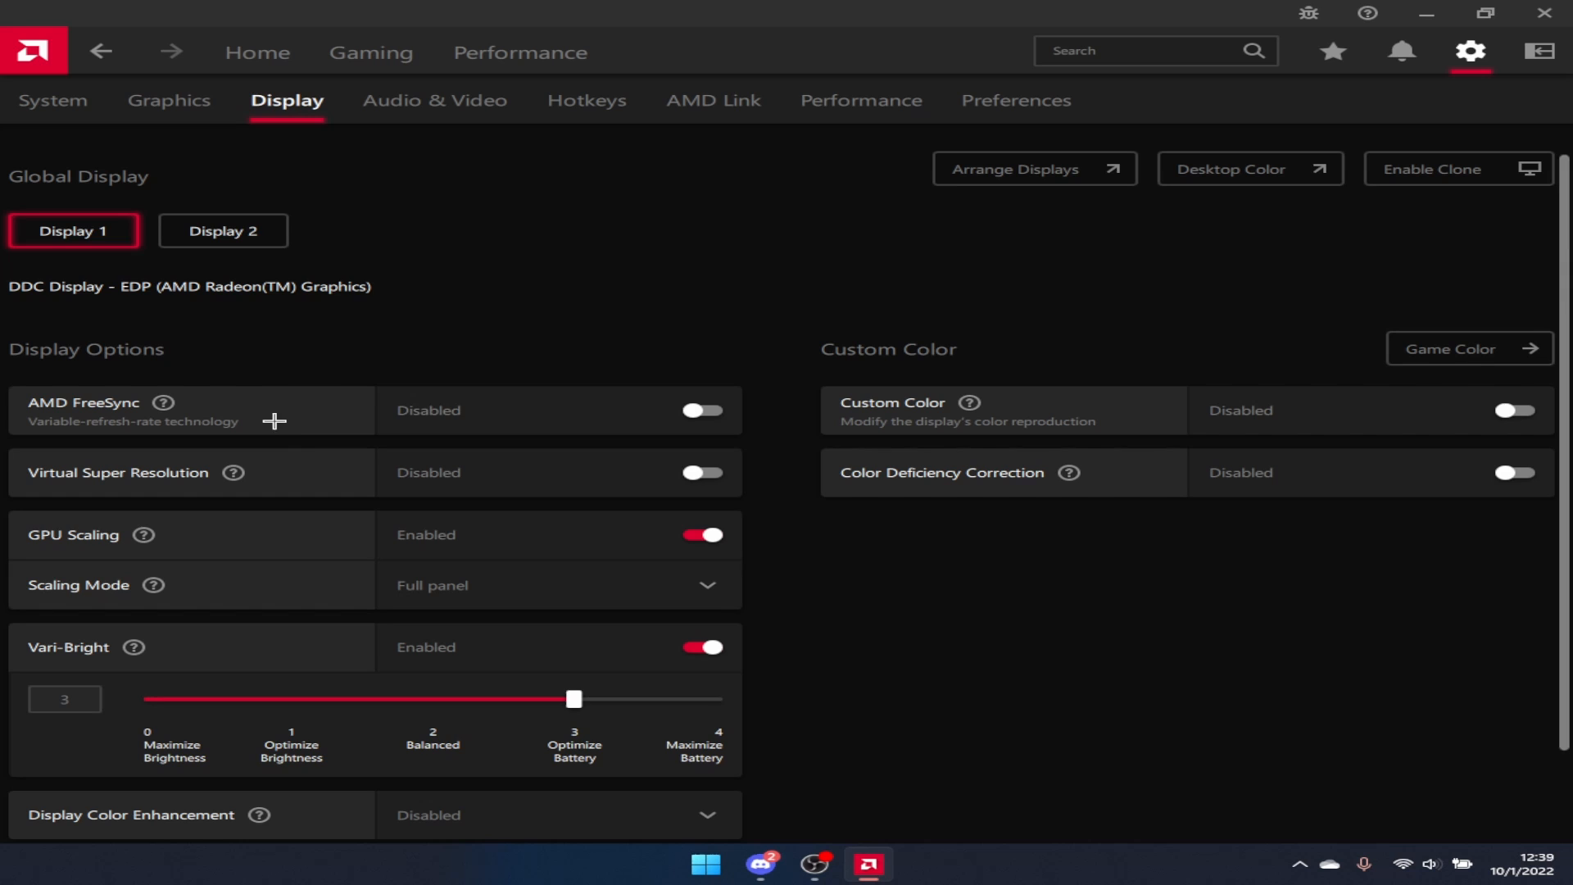
mouse_move(633, 275)
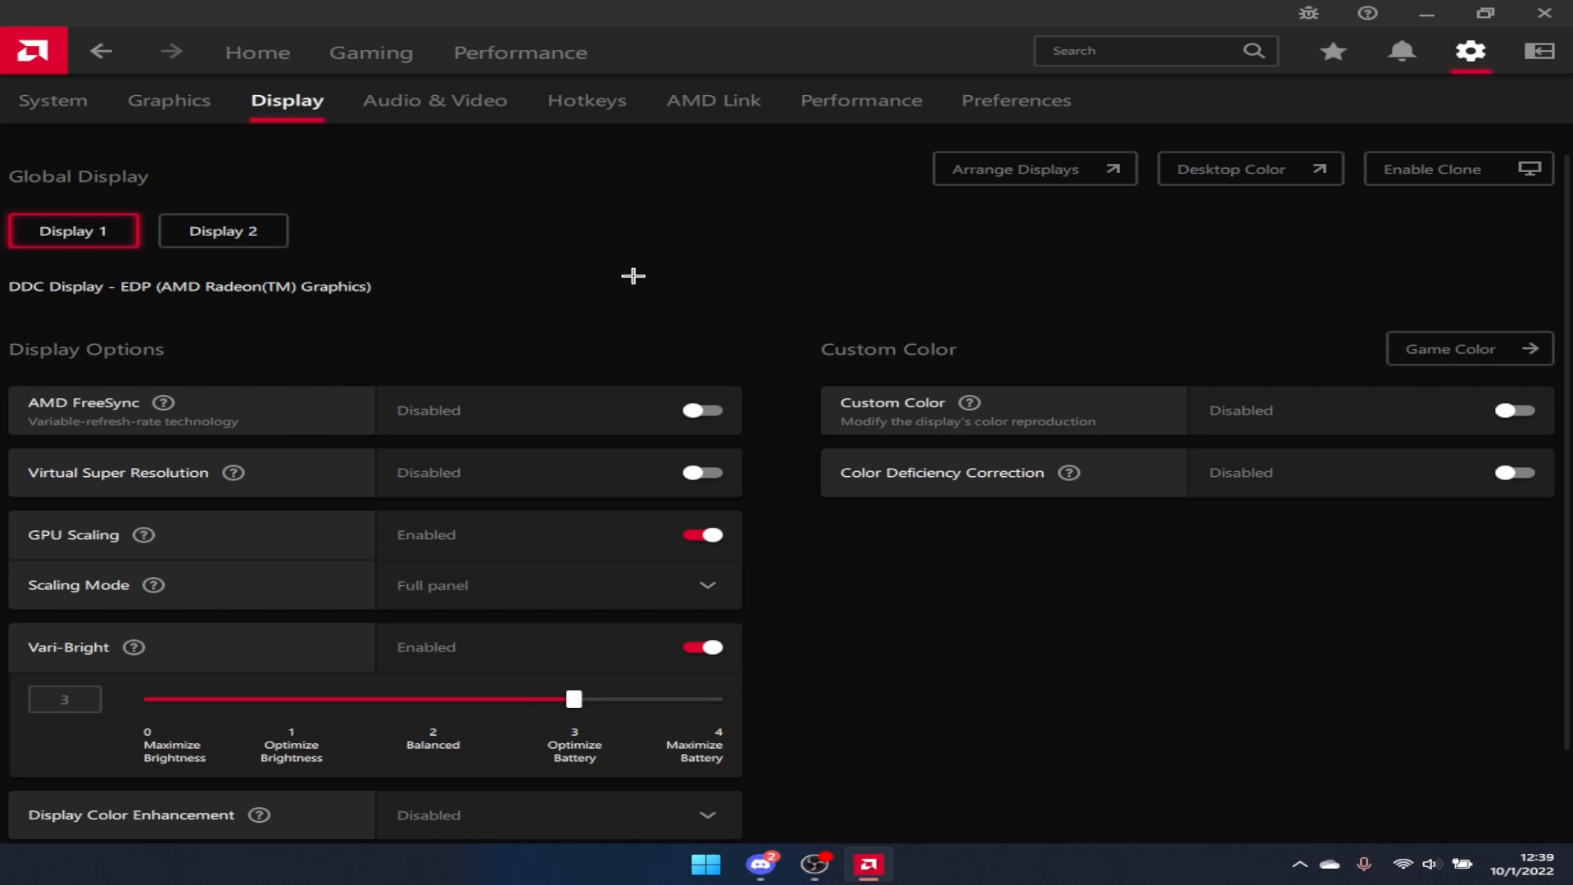
mouse_move(589, 343)
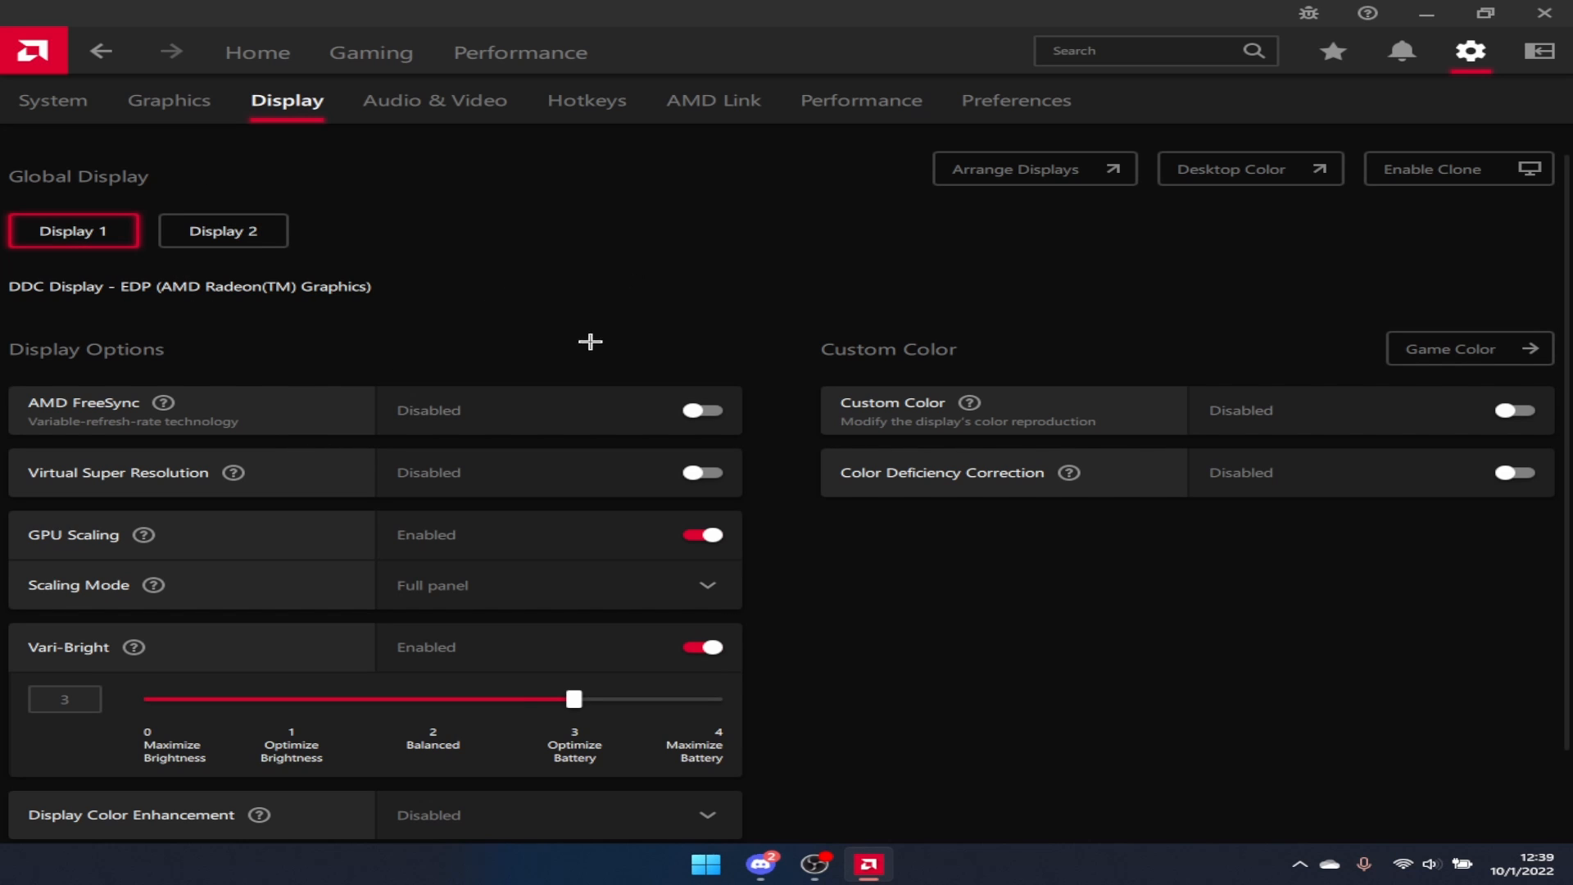
mouse_move(223, 231)
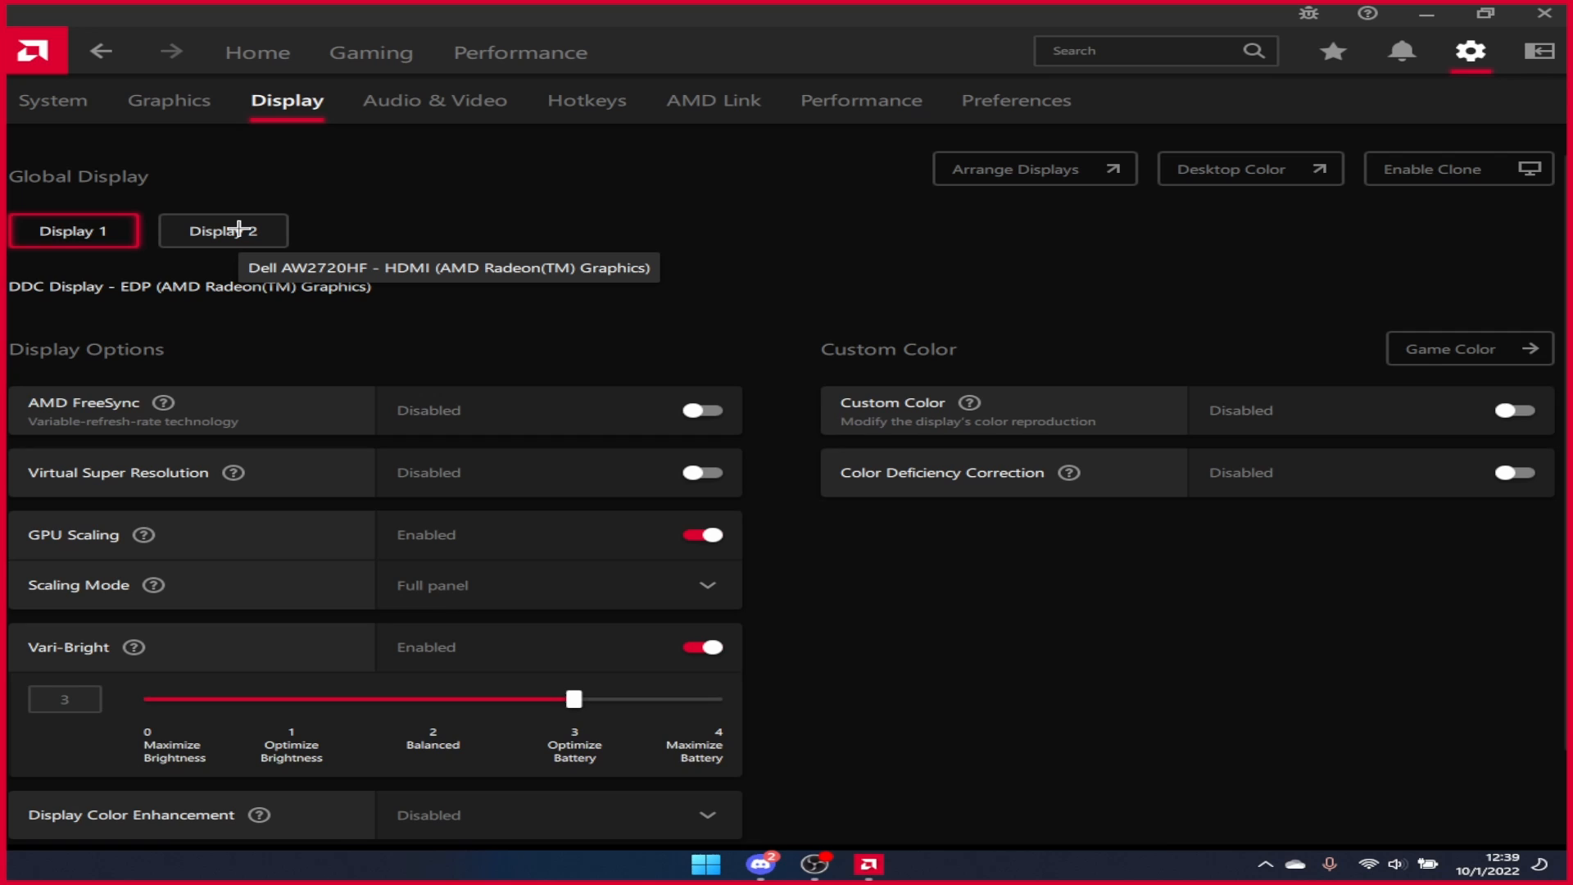
click(223, 231)
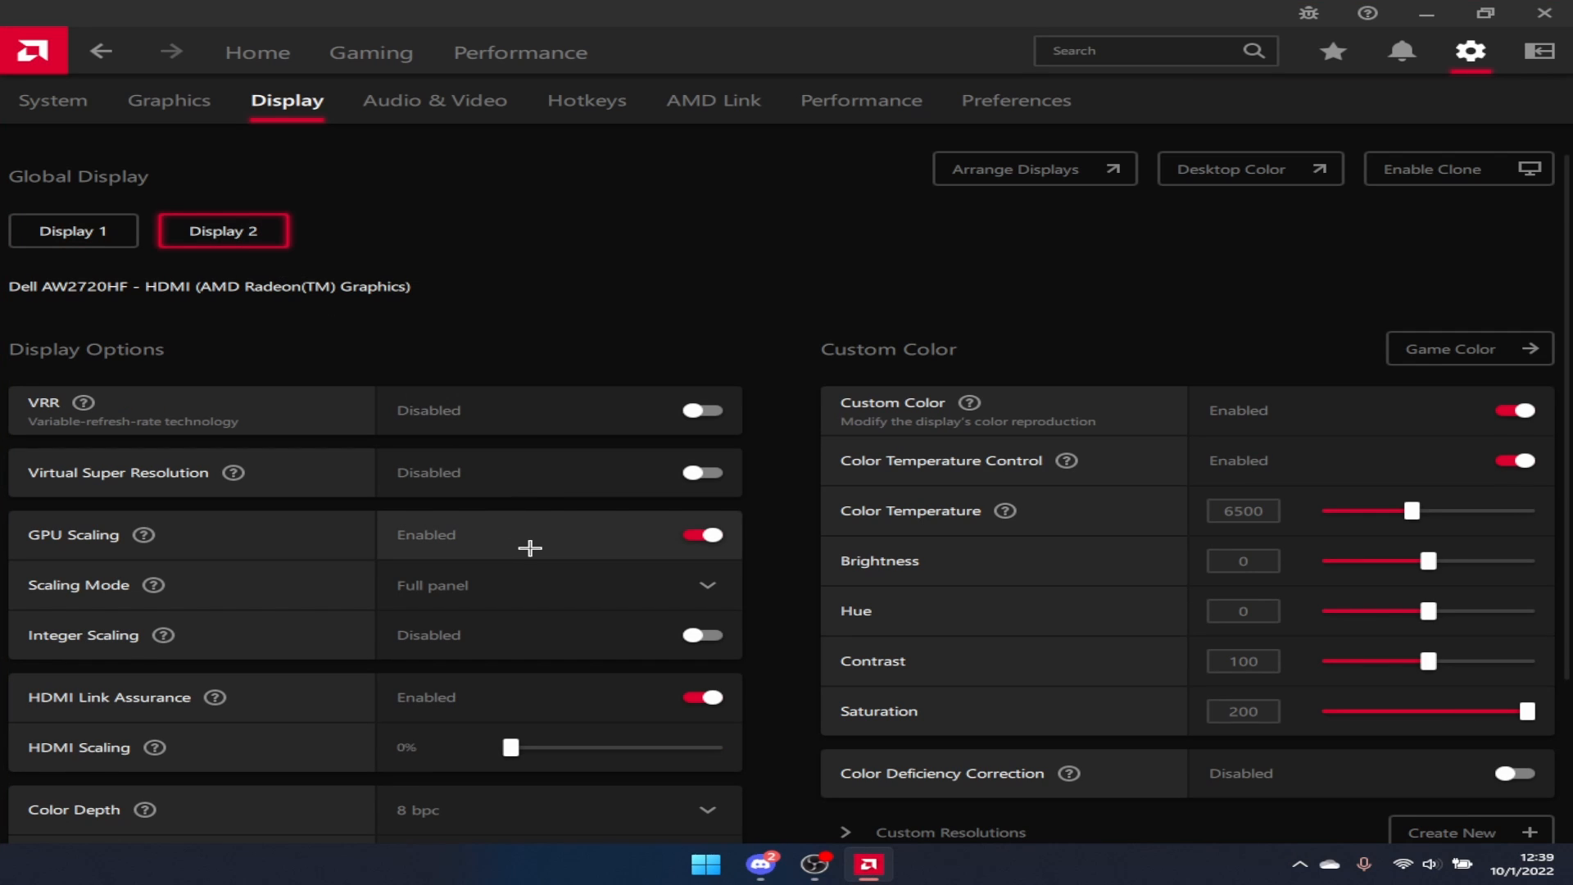
mouse_move(516, 561)
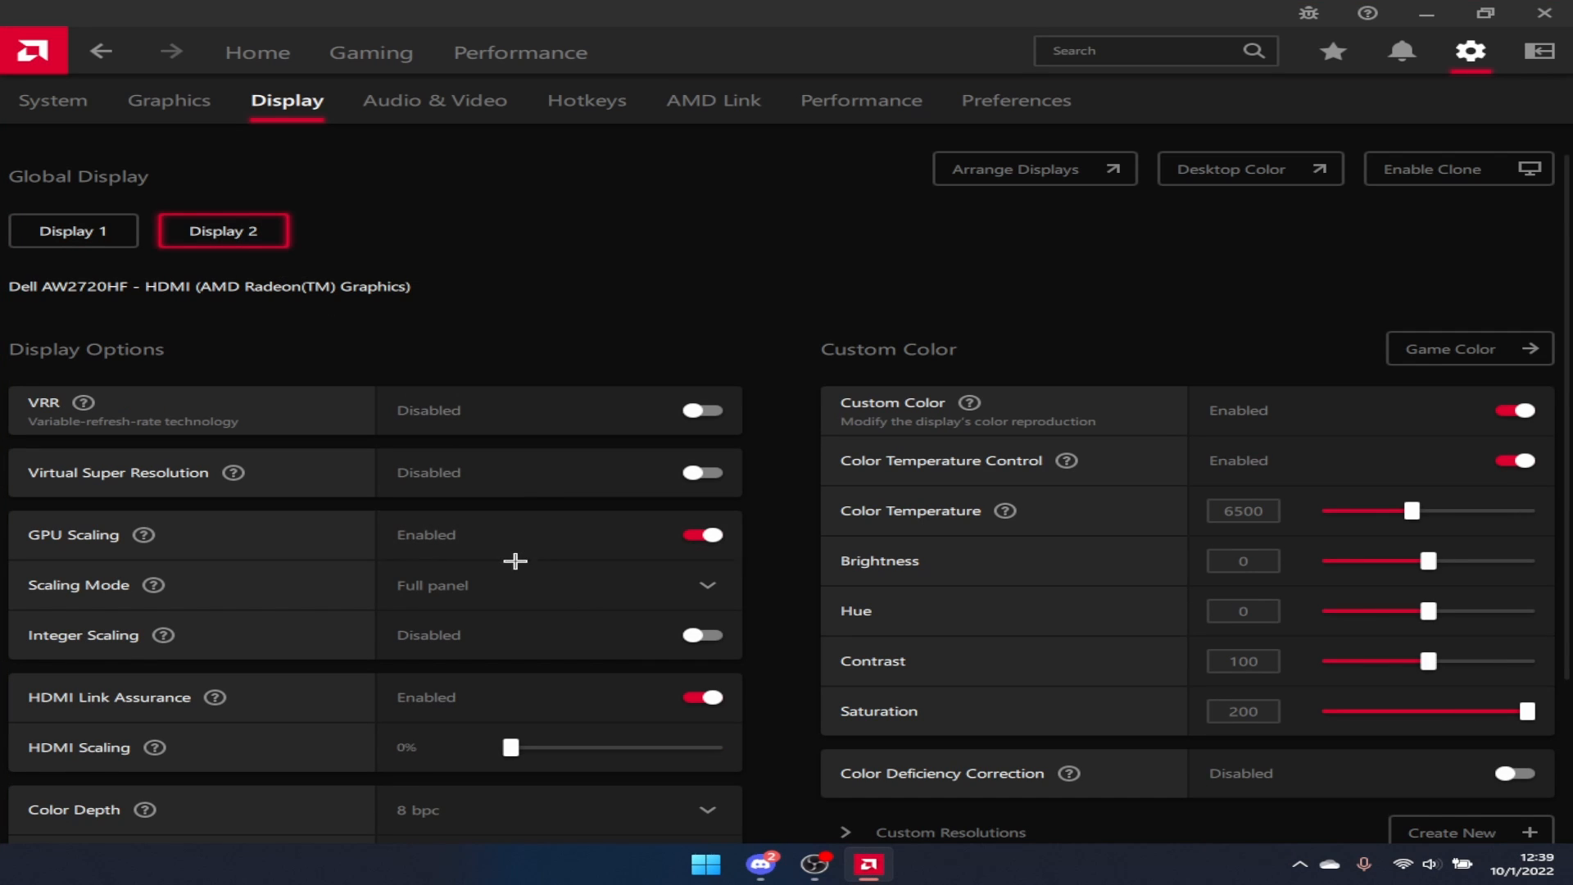
mouse_move(70, 526)
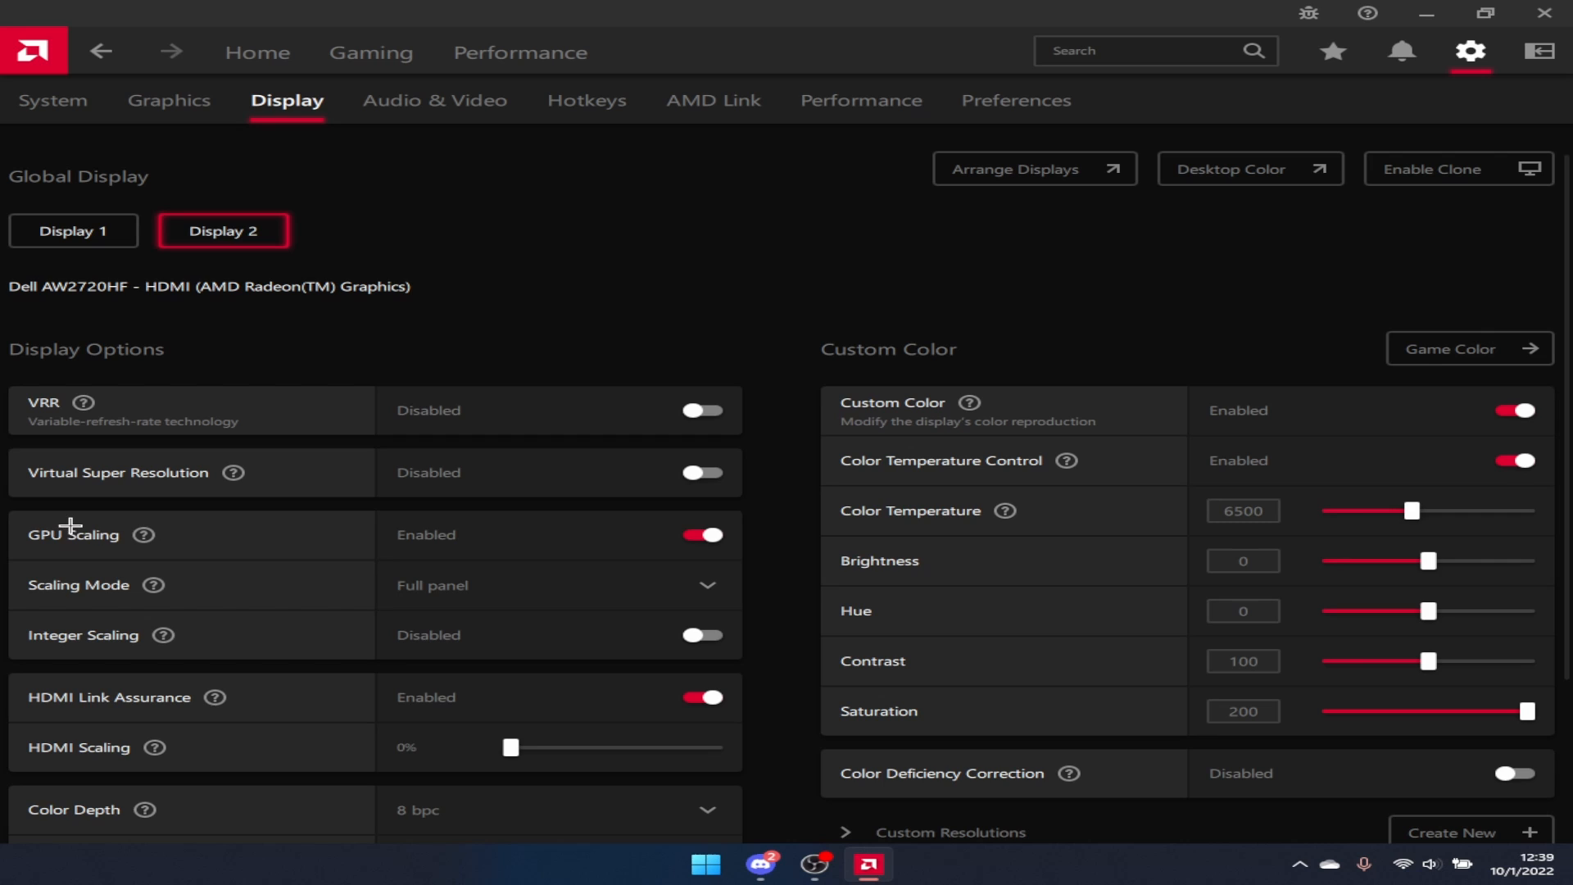
click(559, 585)
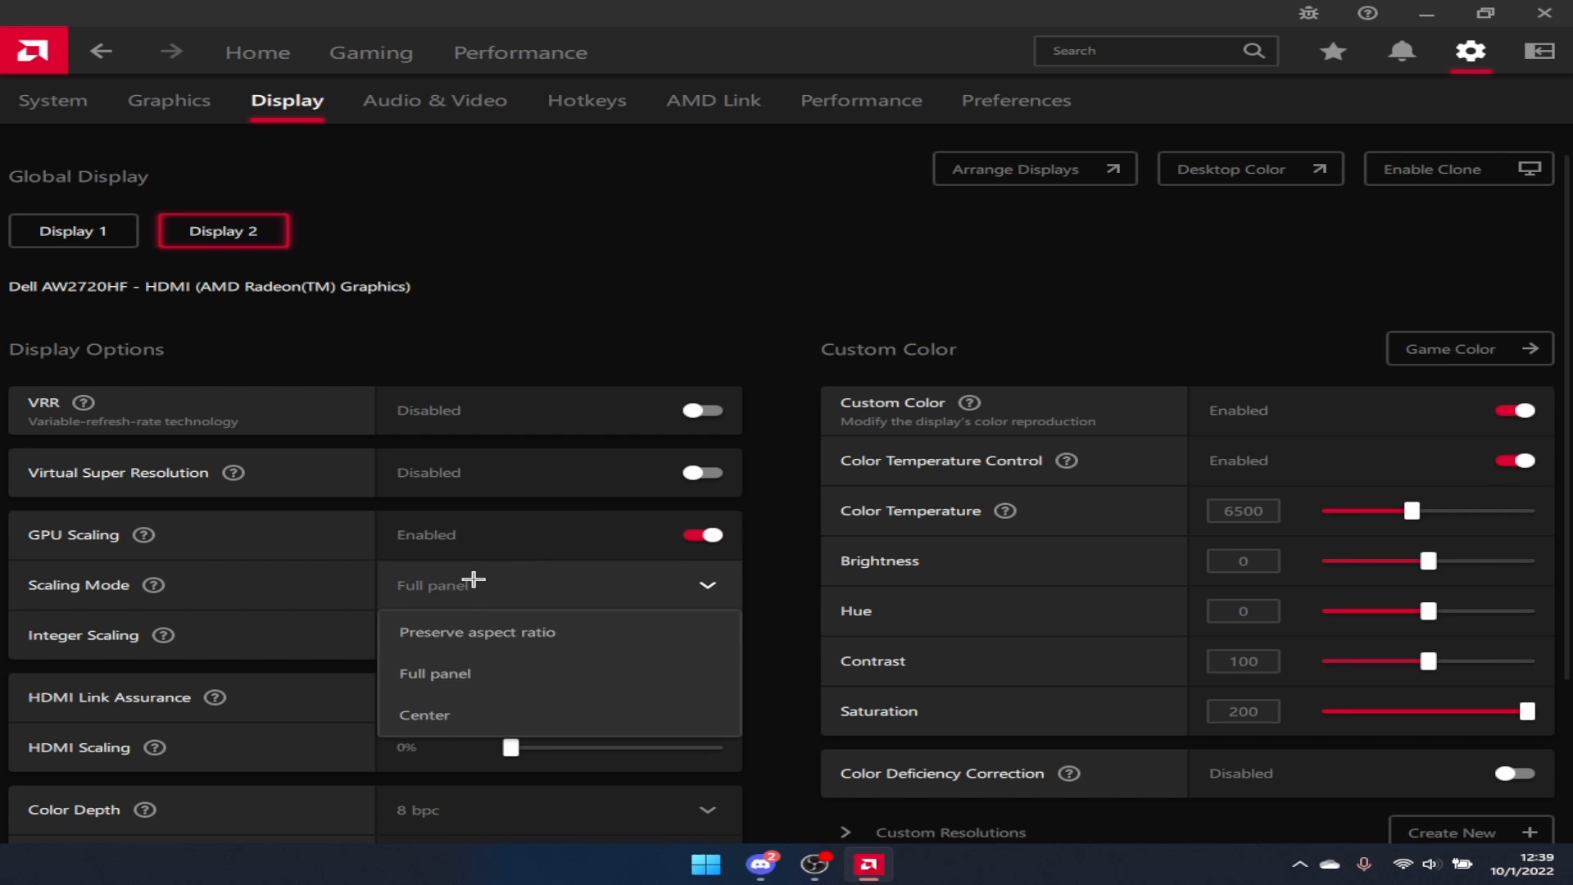
mouse_move(477, 632)
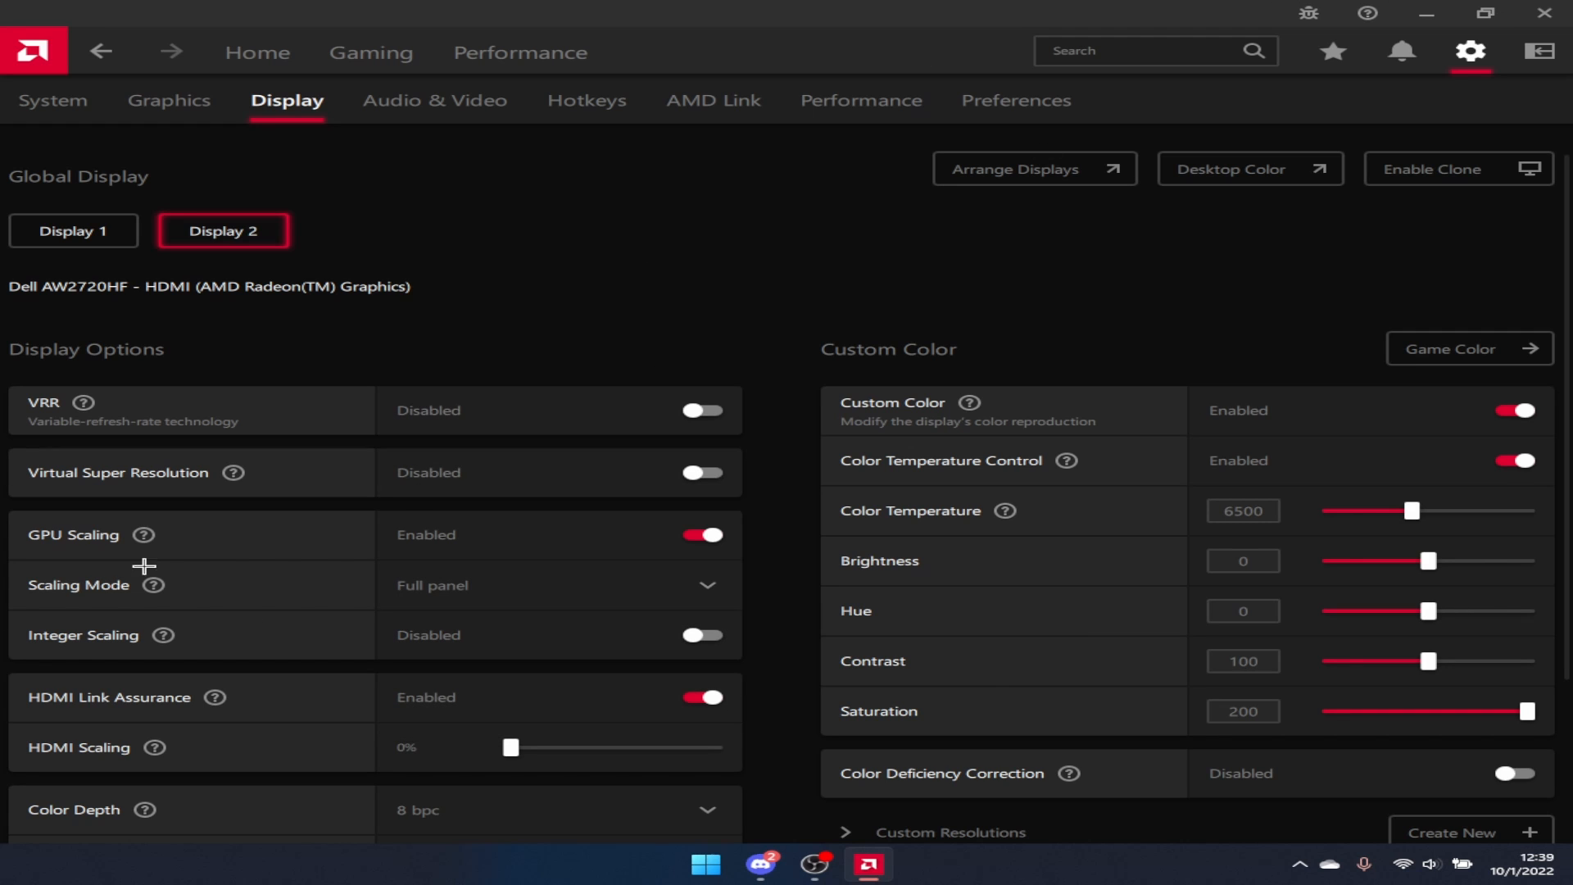
mouse_move(1545, 14)
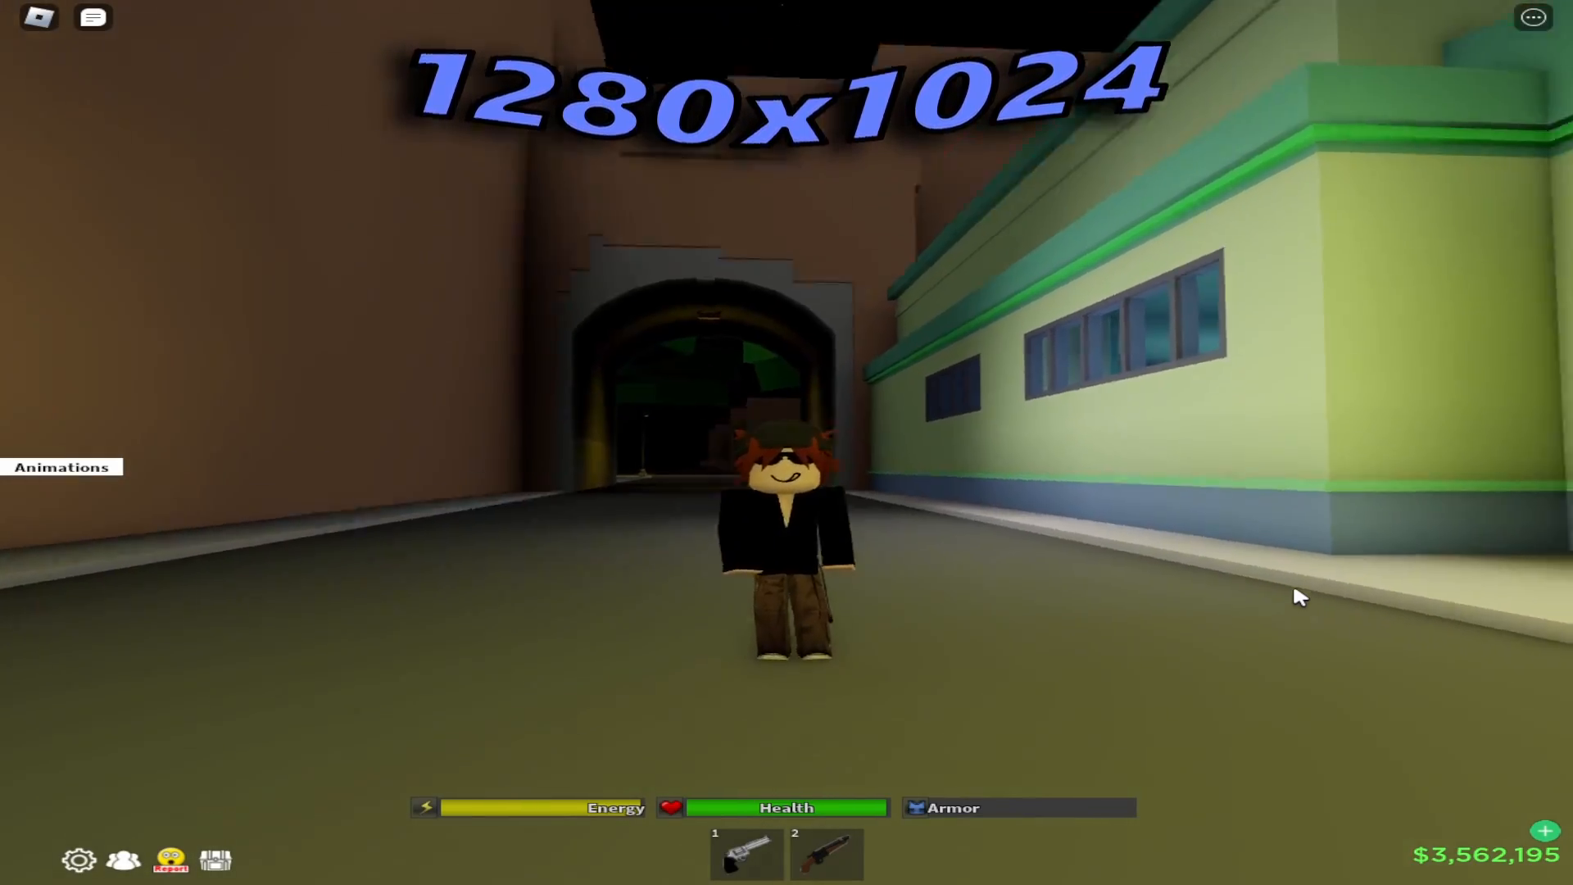
Show the Animations menu in Roblox over the stretched 1280 × 1024 gameplay.
click(60, 467)
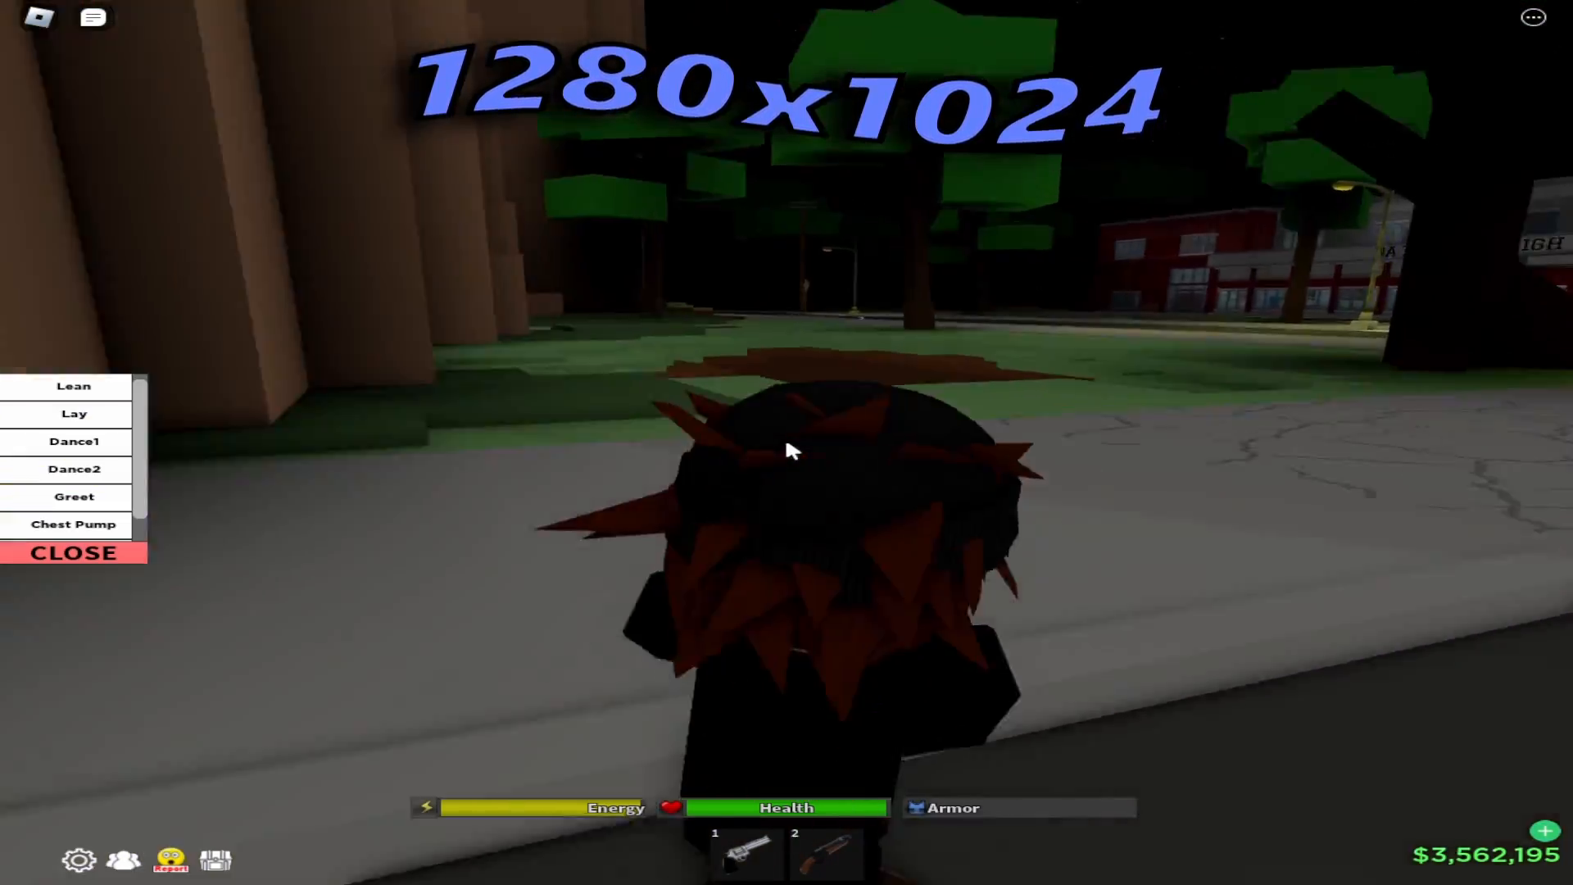